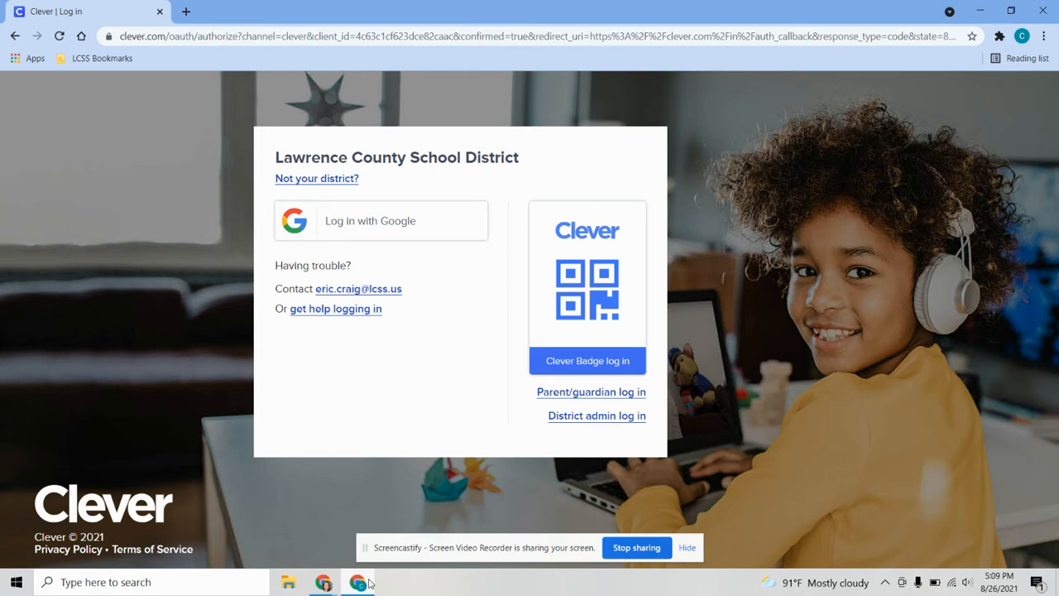
mouse_move(394, 220)
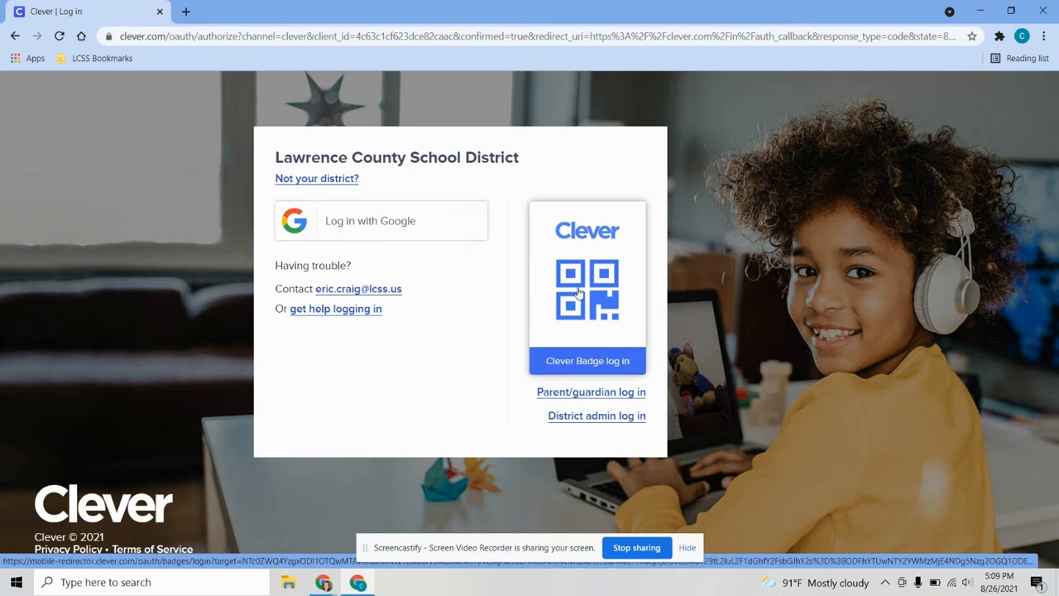
mouse_move(588, 360)
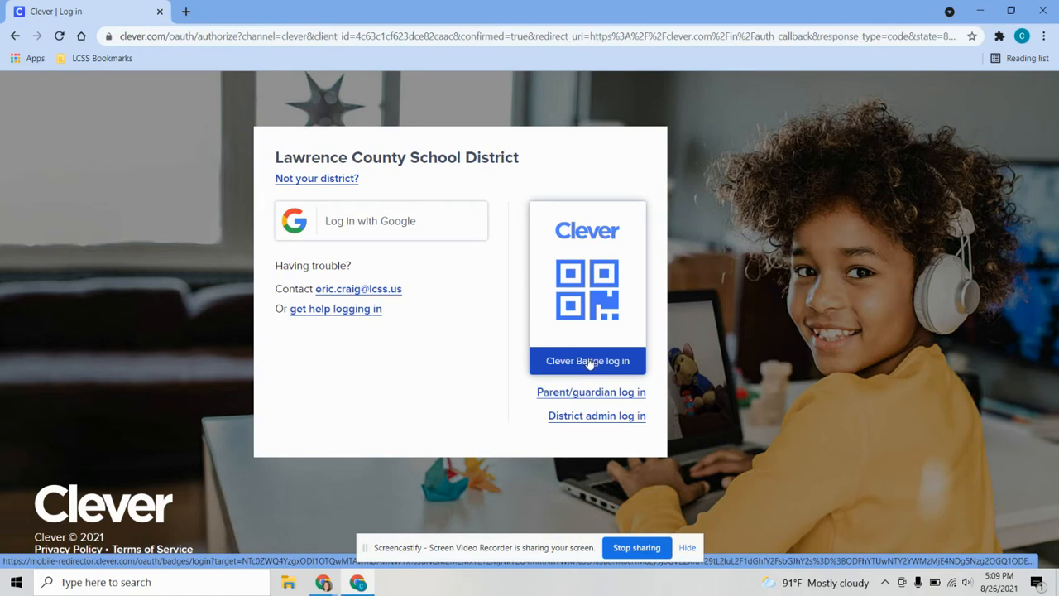
mouse_move(579, 365)
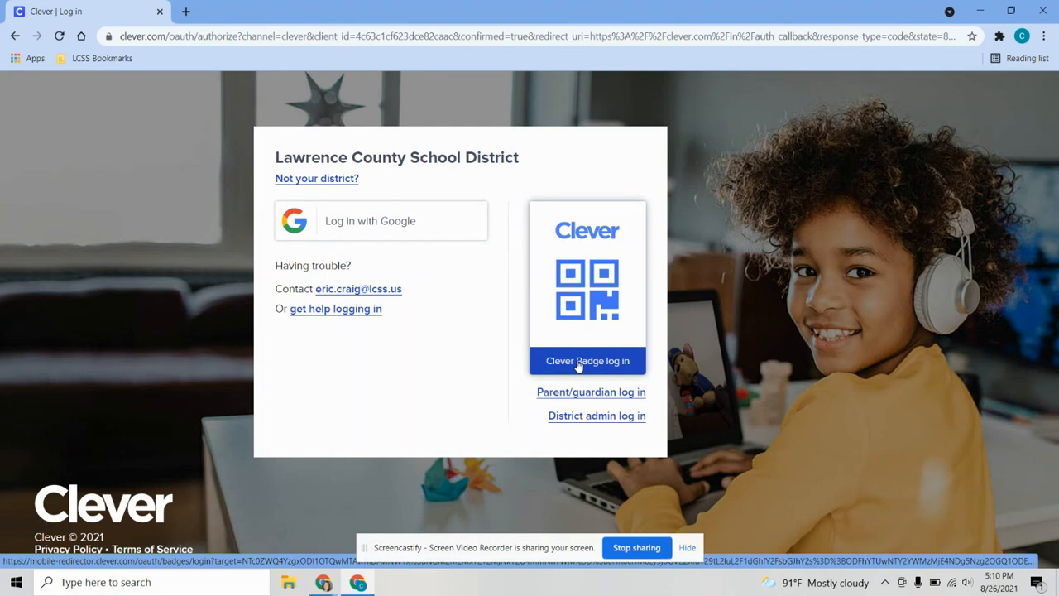
Choose Clever Badge log in to reach the webcam badge login page.
left_click(586, 360)
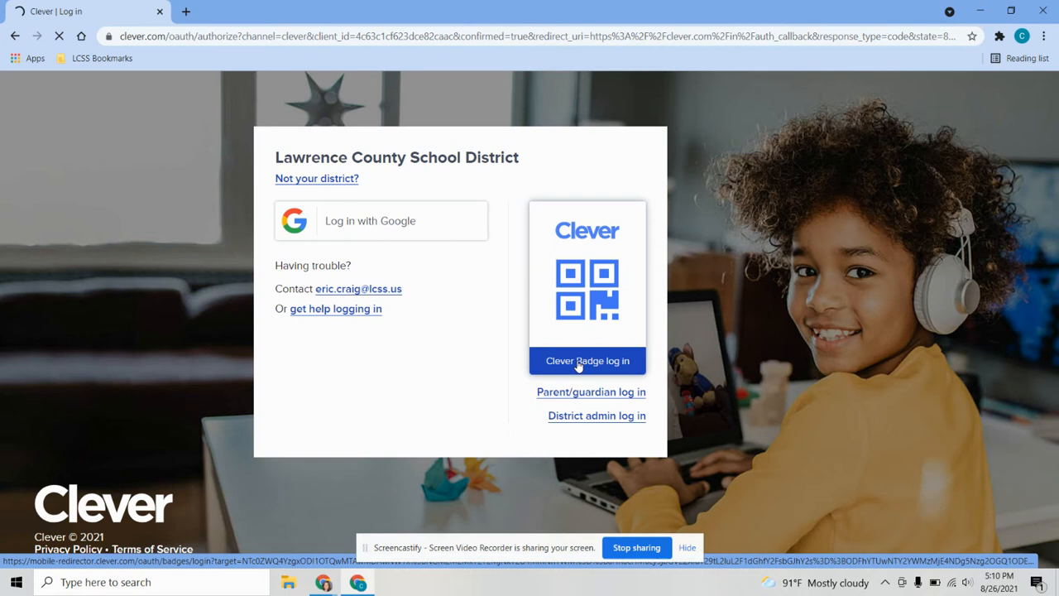
left_click(587, 360)
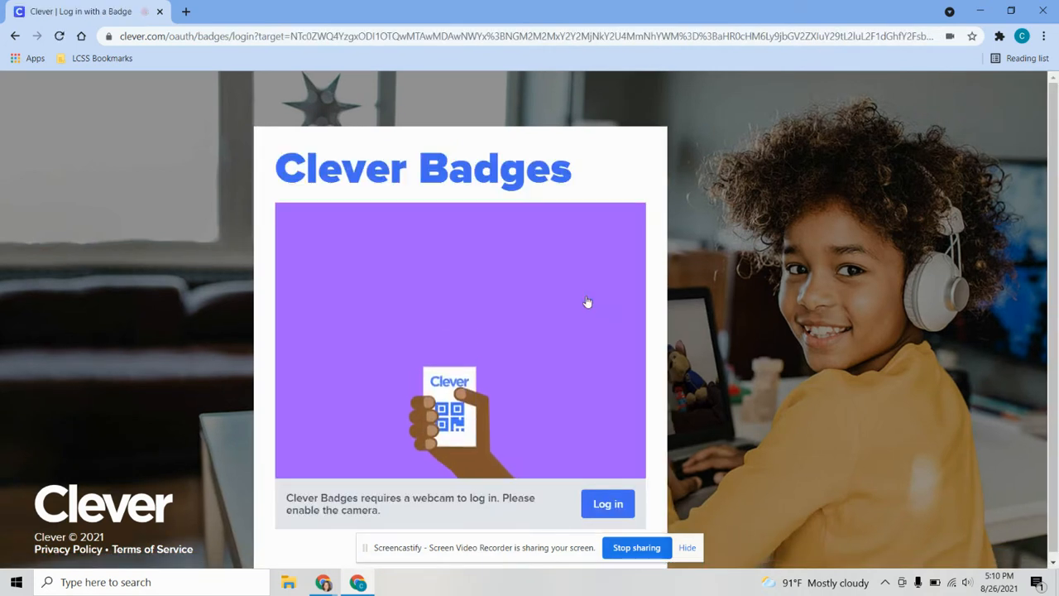
mouse_move(602, 323)
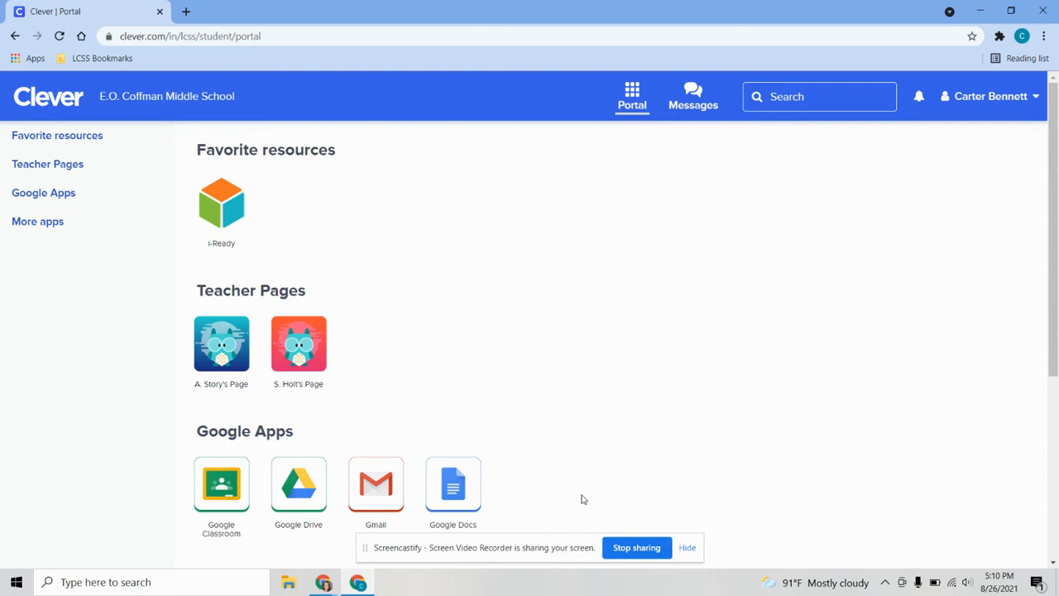
mouse_move(366, 551)
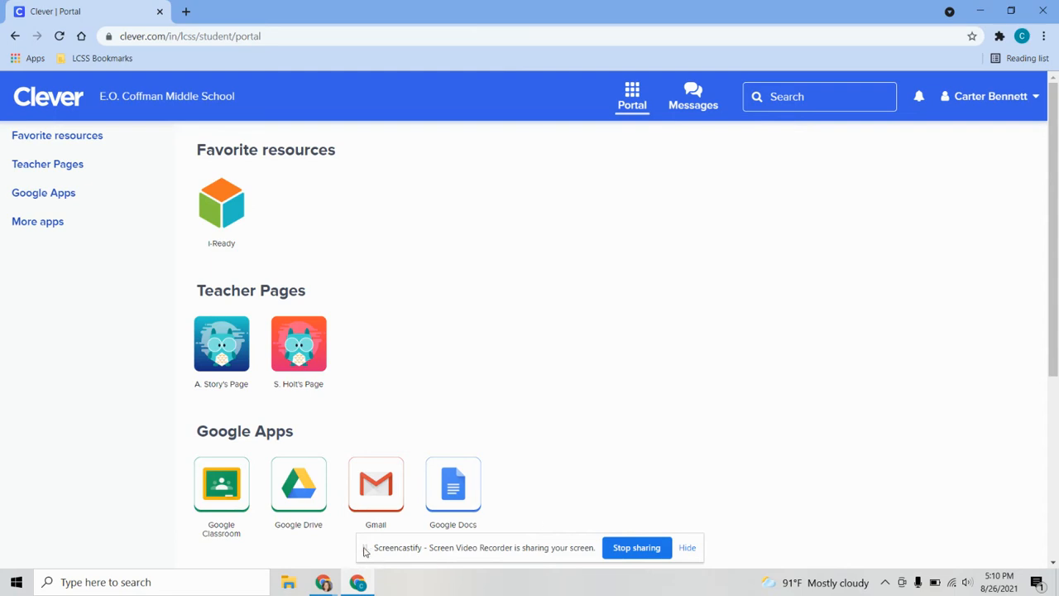
mouse_move(484, 589)
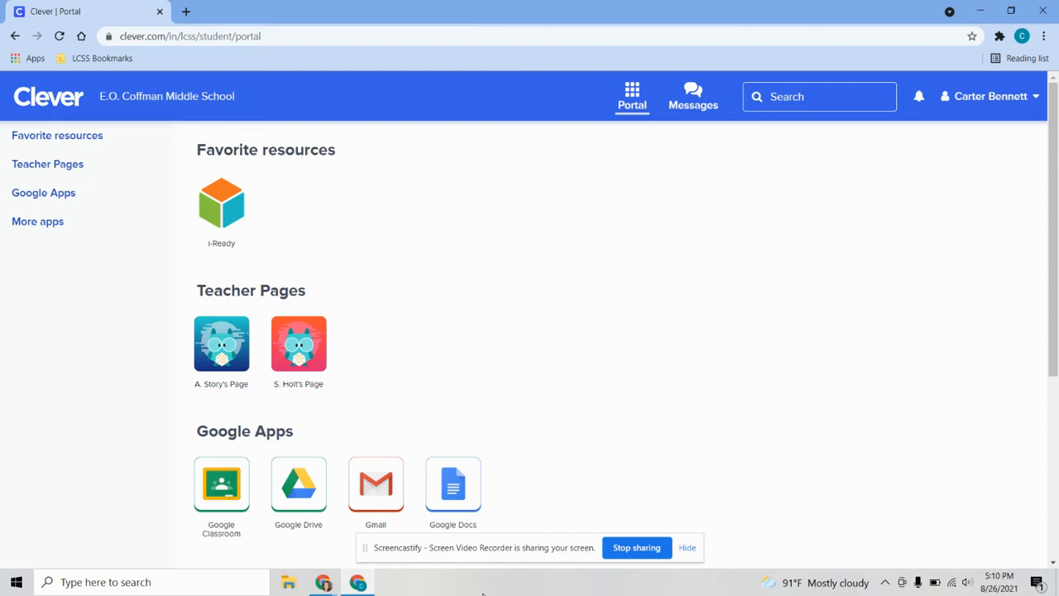
mouse_move(534, 493)
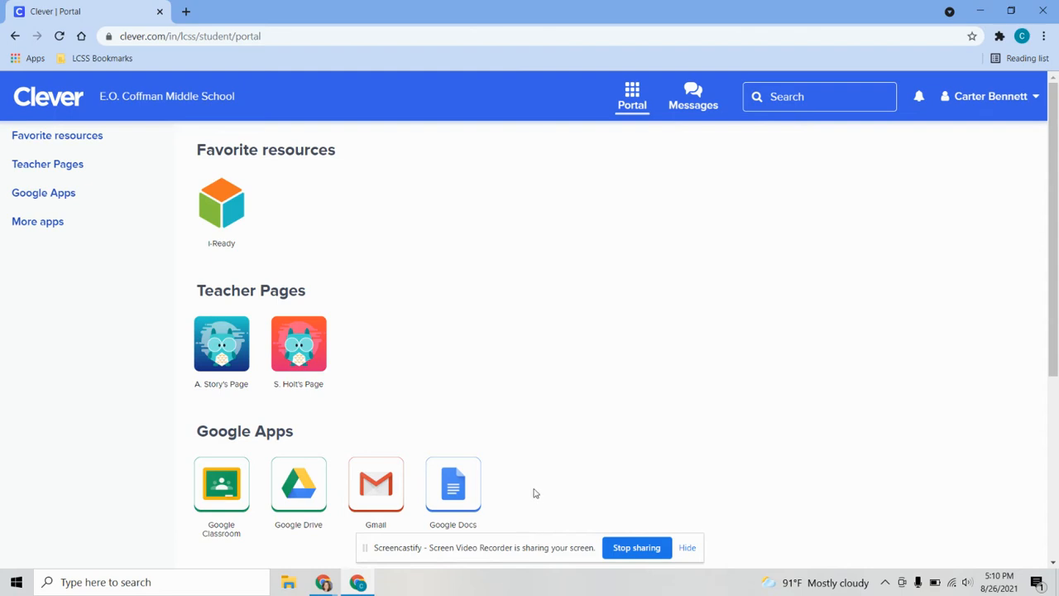
scroll("down", 3)
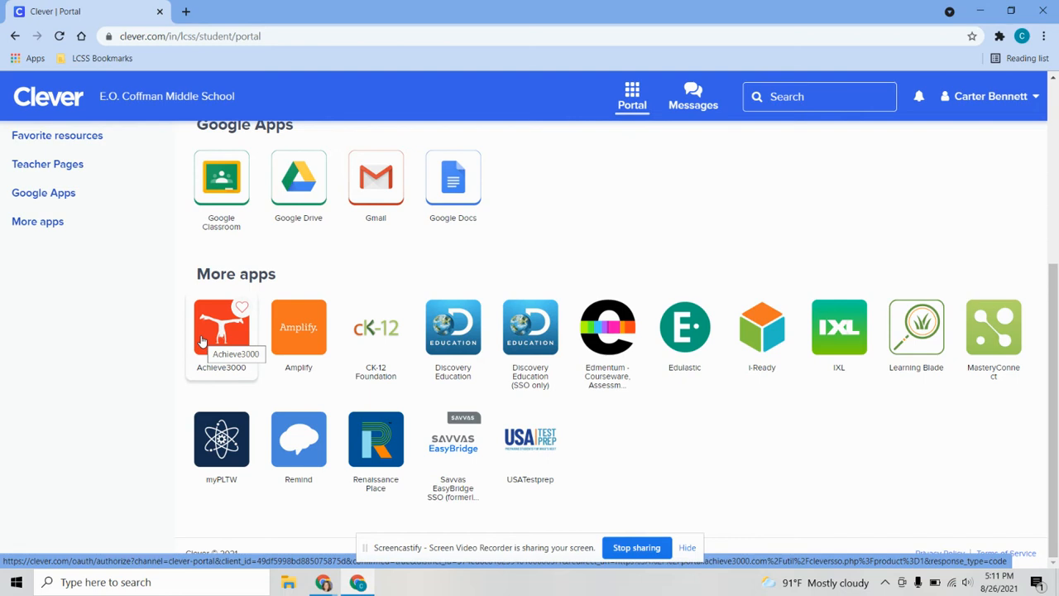
mouse_move(298, 331)
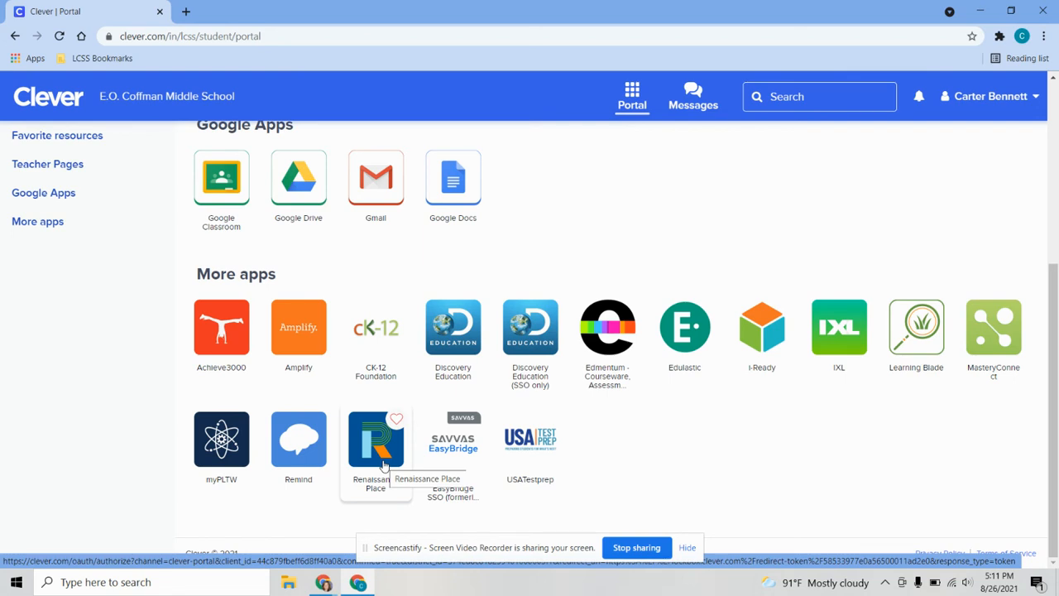
mouse_move(598, 451)
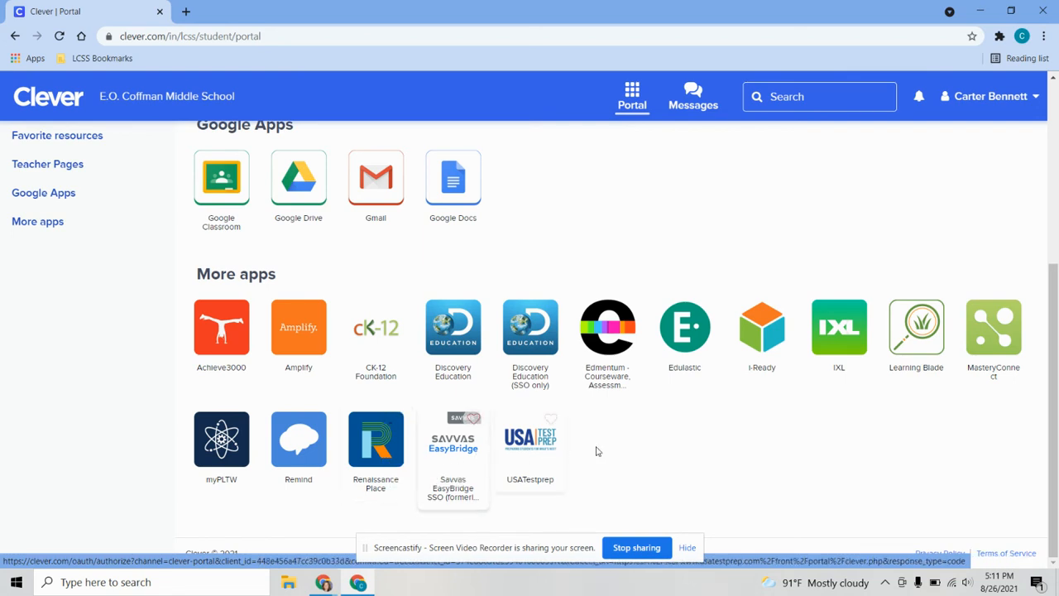
mouse_move(761, 420)
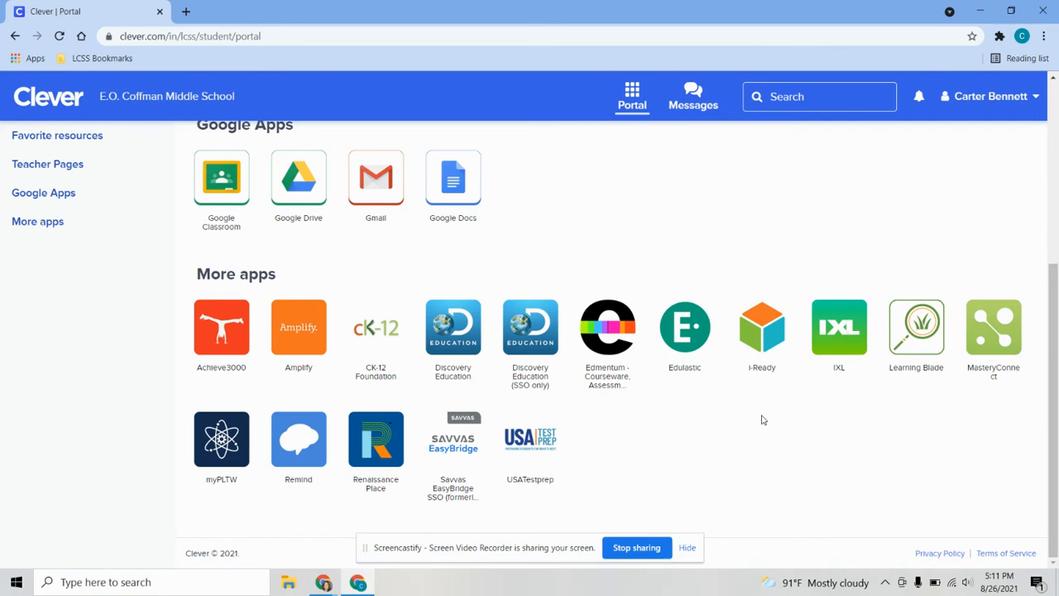
mouse_move(83, 470)
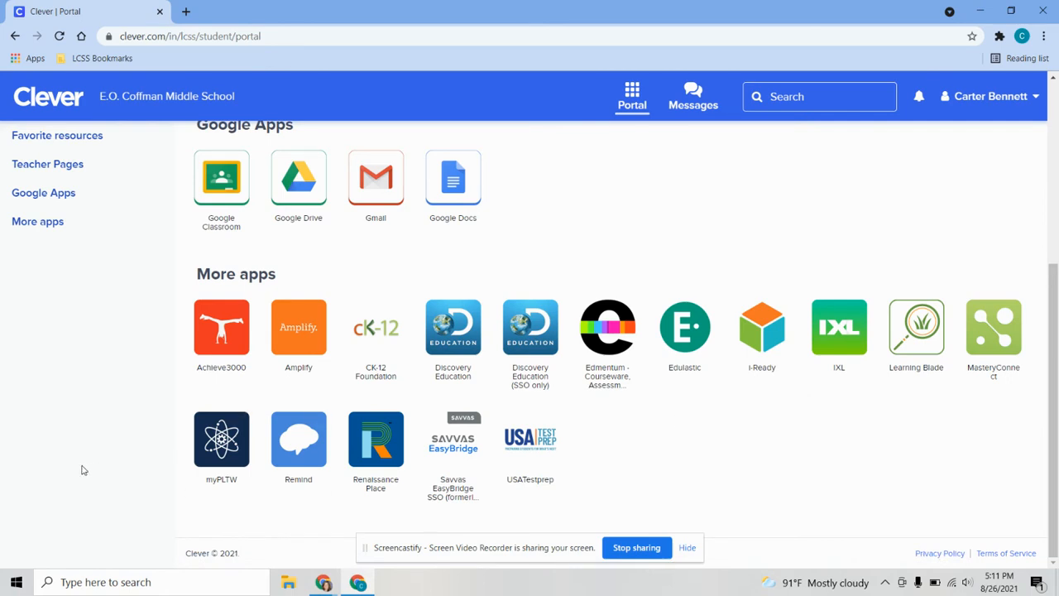
mouse_move(78, 453)
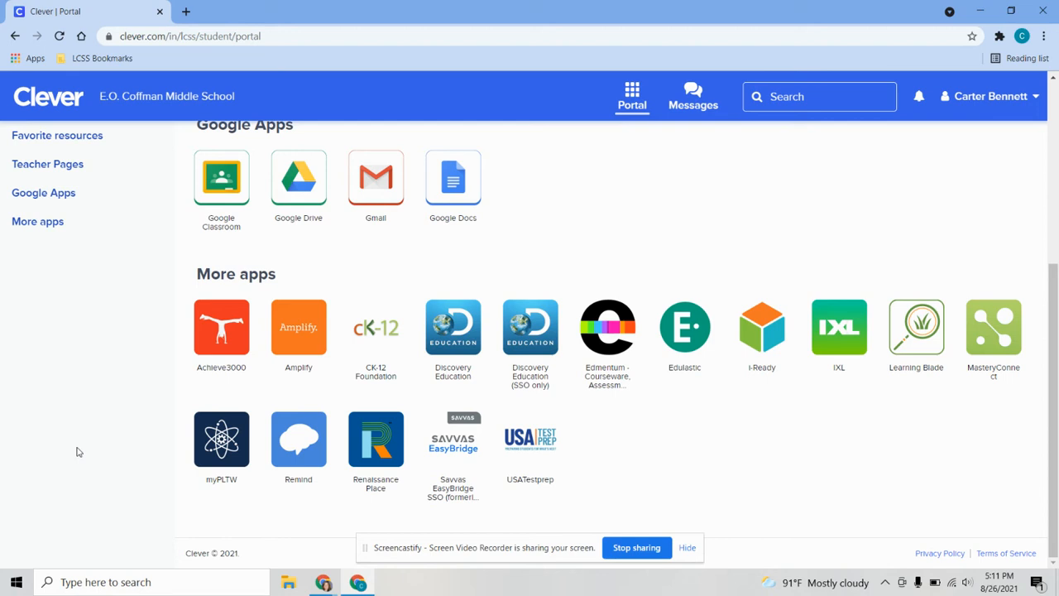
mouse_move(96, 450)
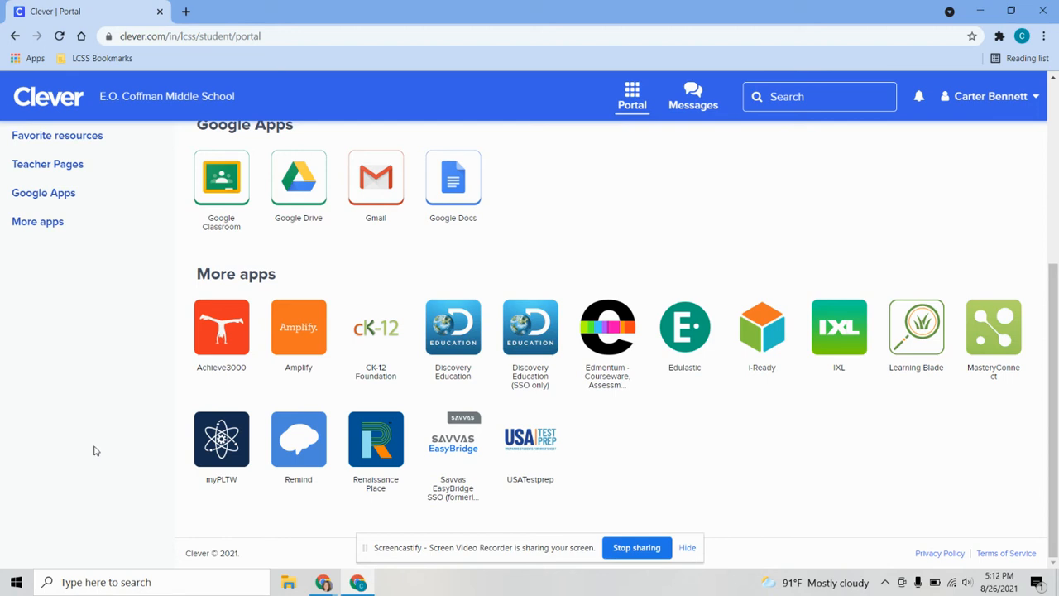
scroll("up", 3)
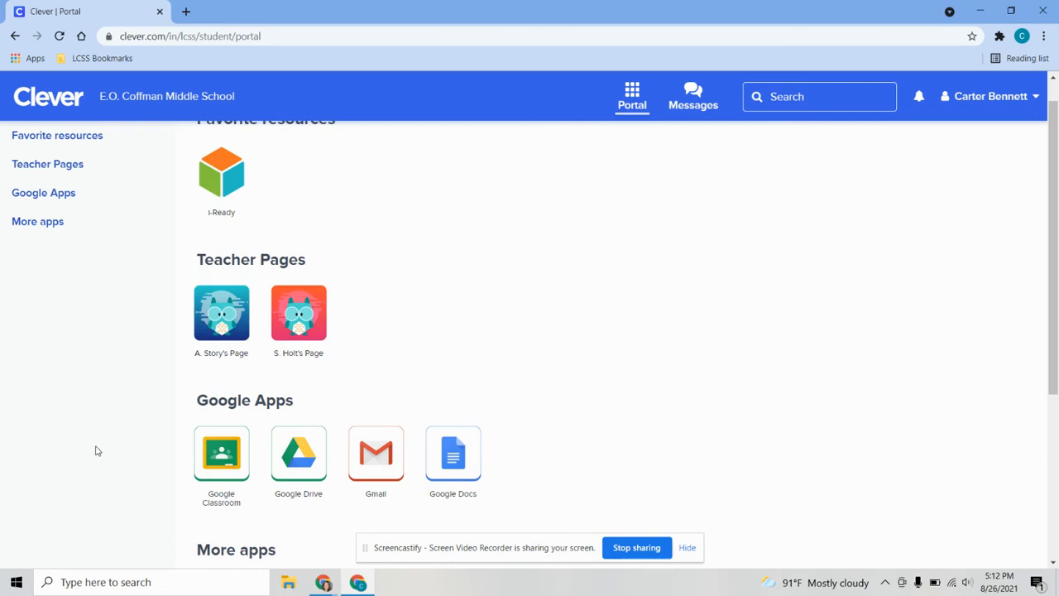
scroll("up", 3)
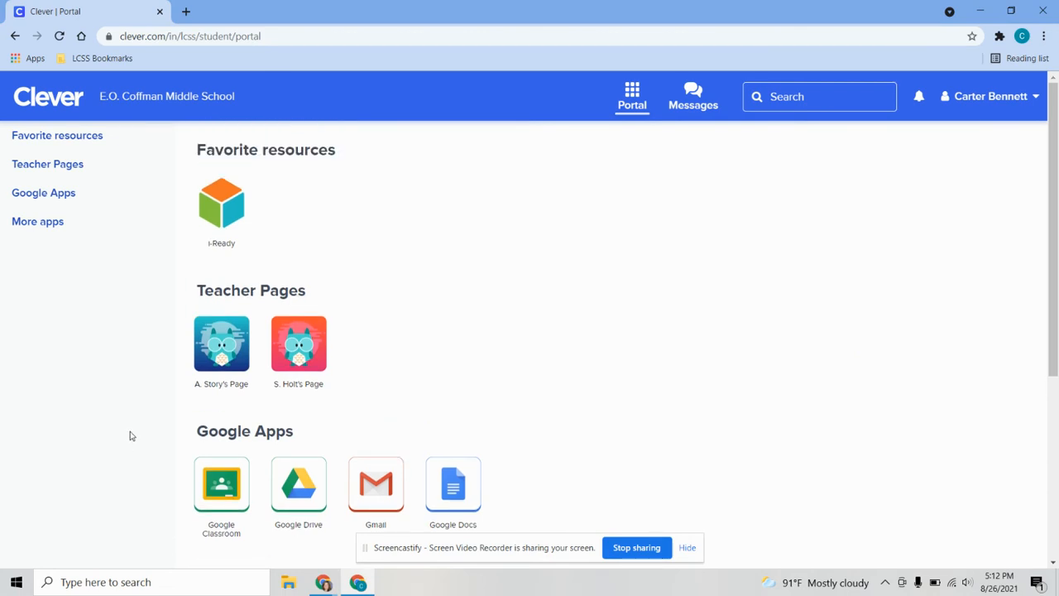
scroll("down", 3)
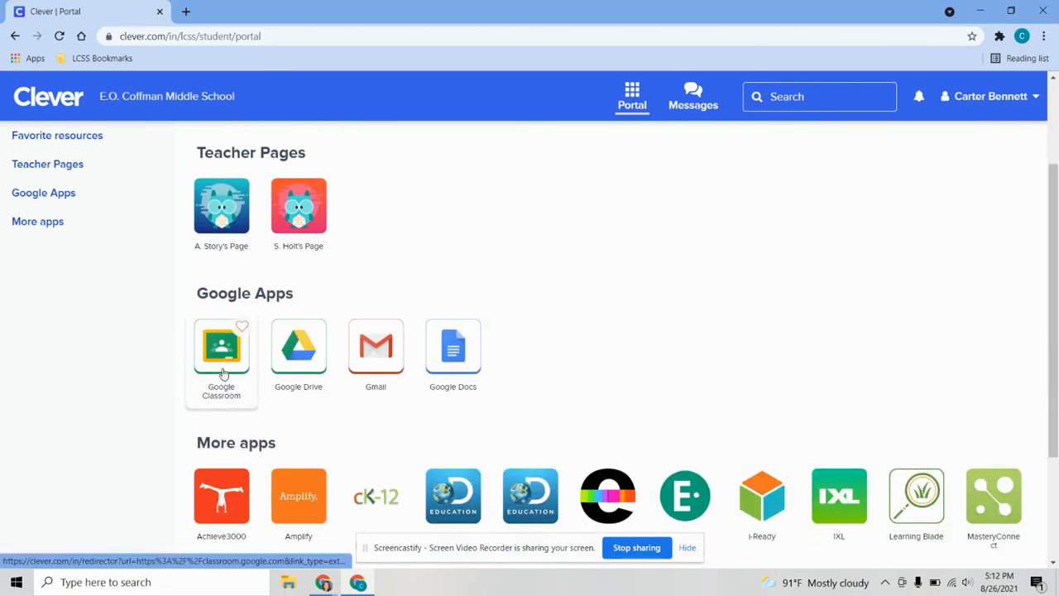
mouse_move(164, 371)
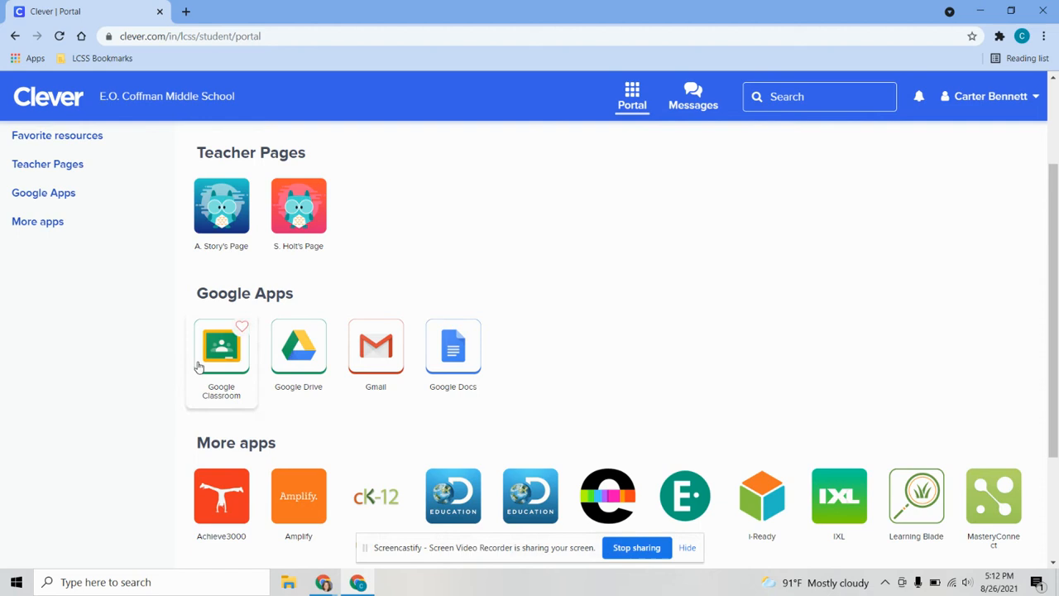
mouse_move(221, 348)
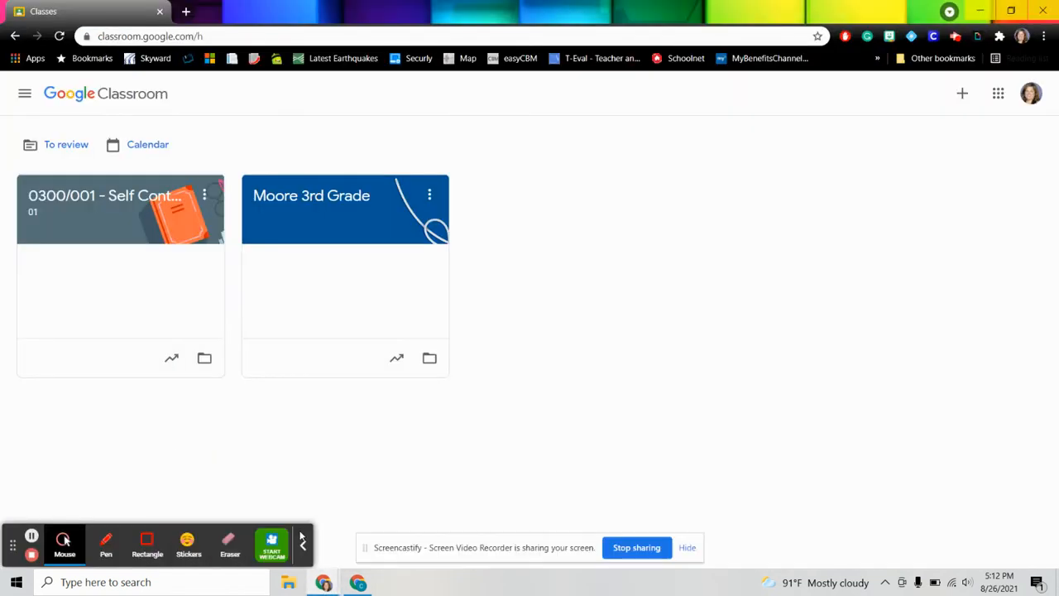
mouse_move(587, 369)
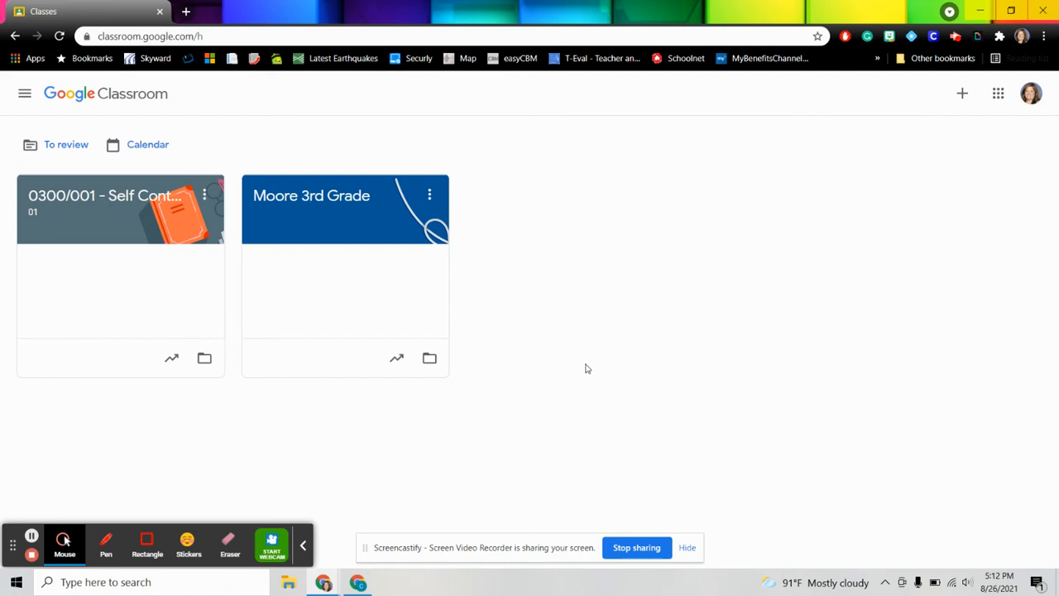
mouse_move(65, 545)
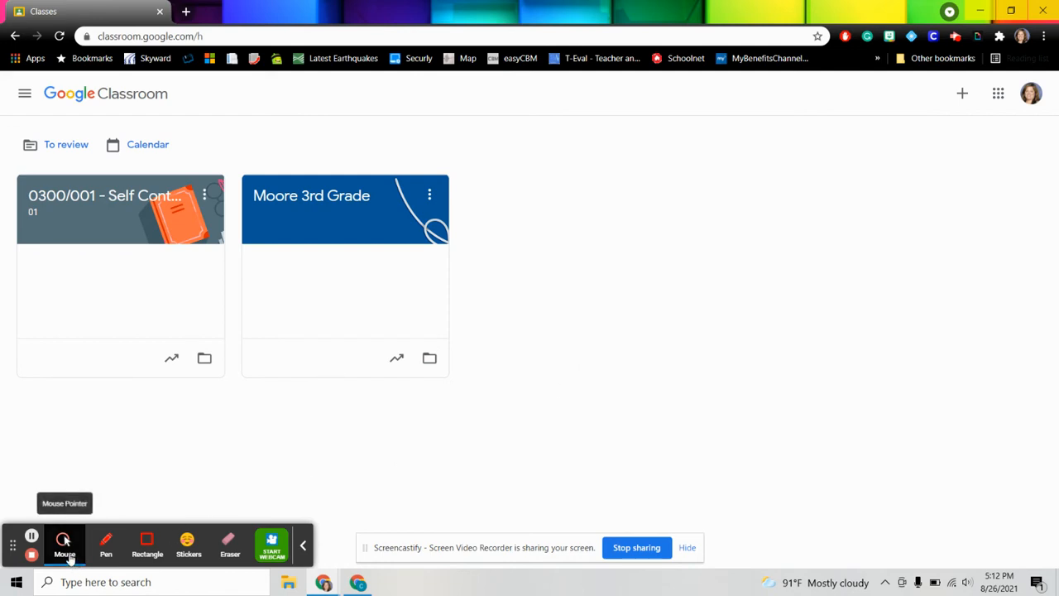
Open Google Classroom's side menu listing classes, archived classes and settings.
left_click(64, 544)
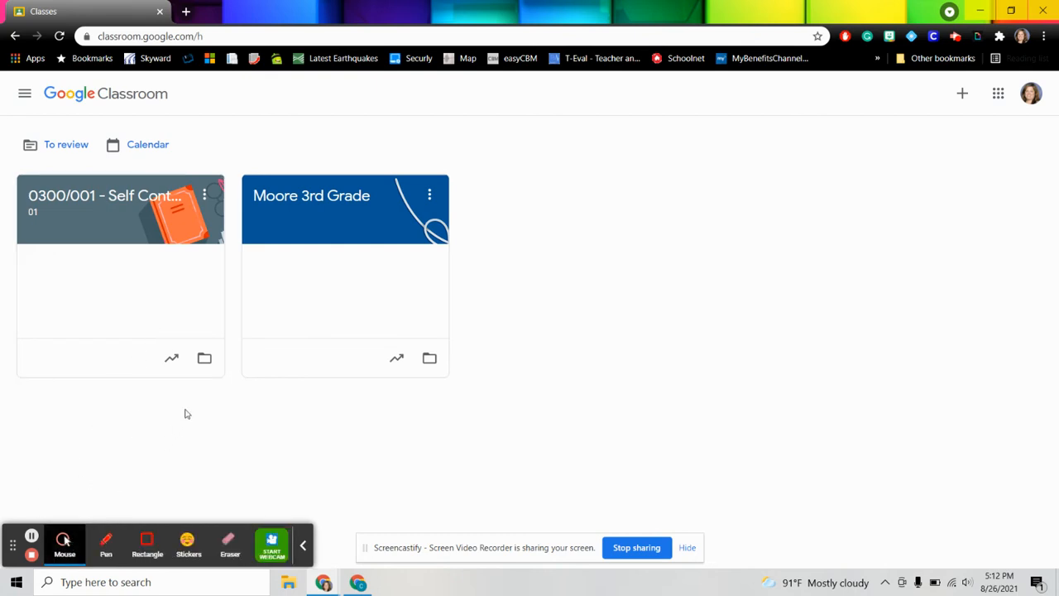
mouse_move(257, 254)
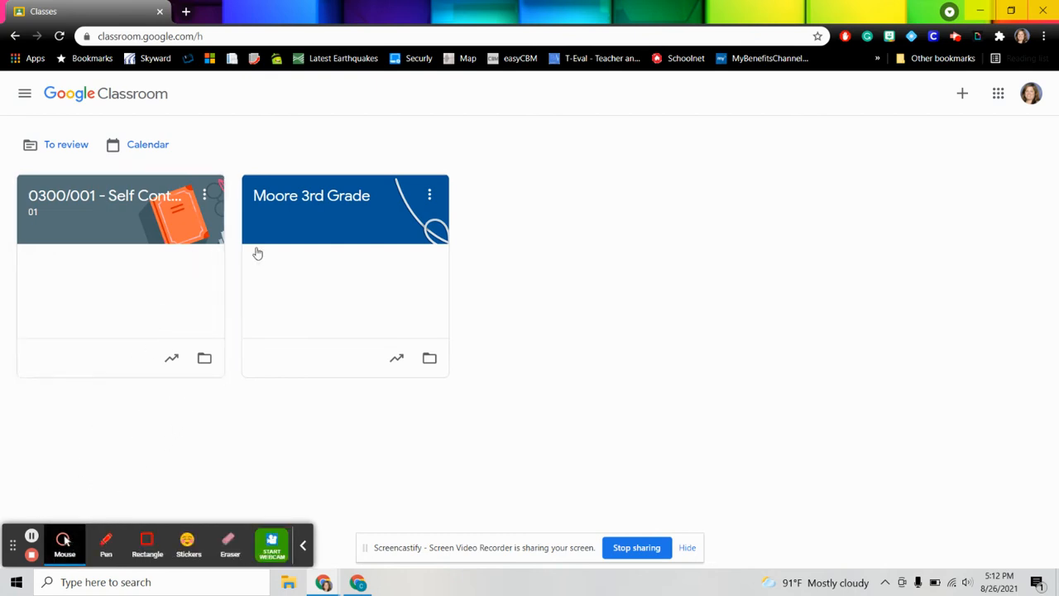
mouse_move(327, 234)
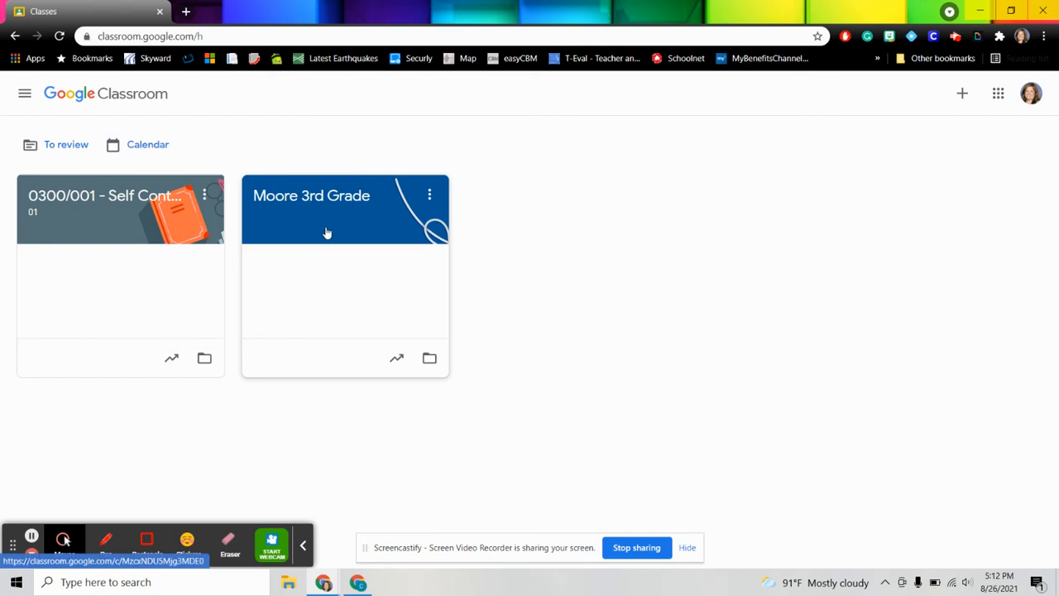
mouse_move(208, 234)
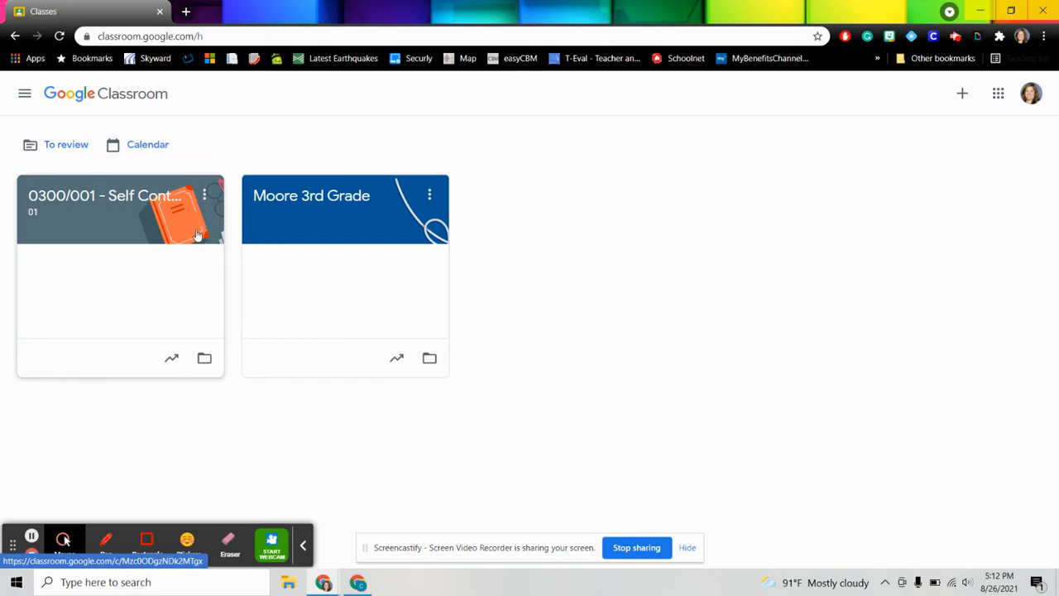
mouse_move(120, 195)
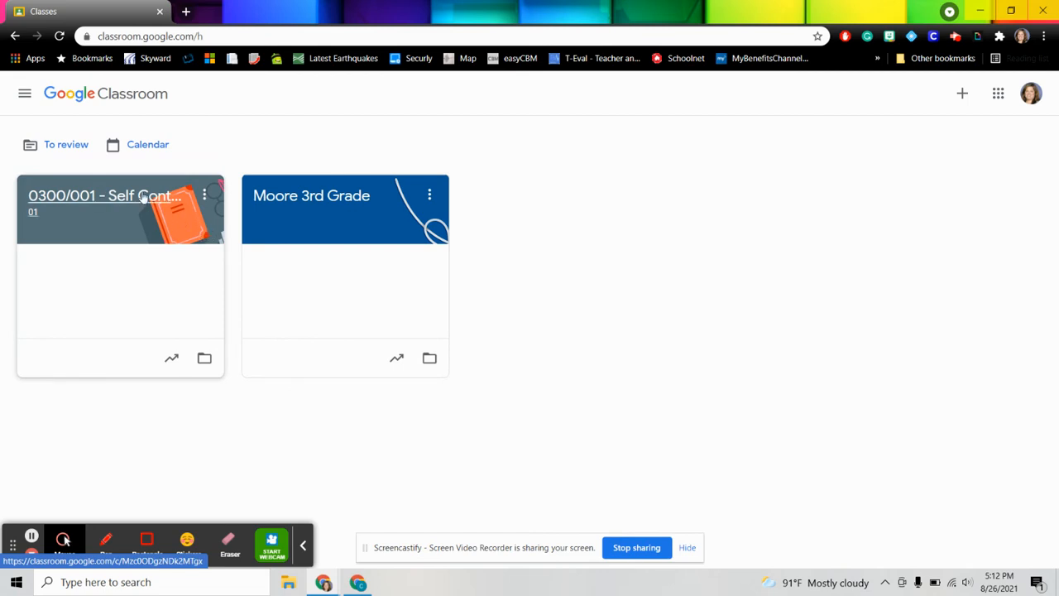
mouse_move(101, 243)
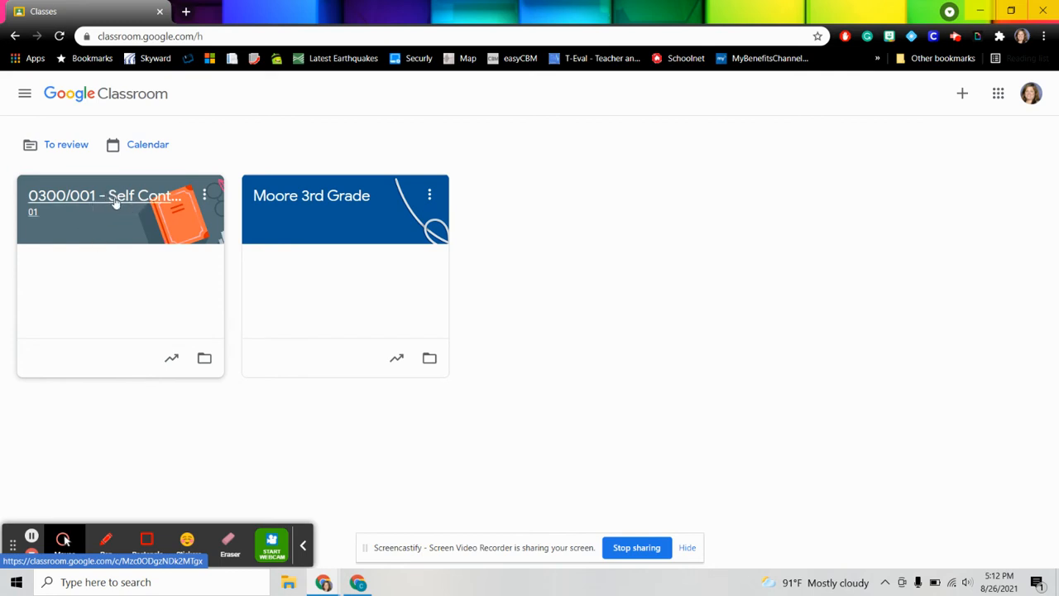
left_click(24, 93)
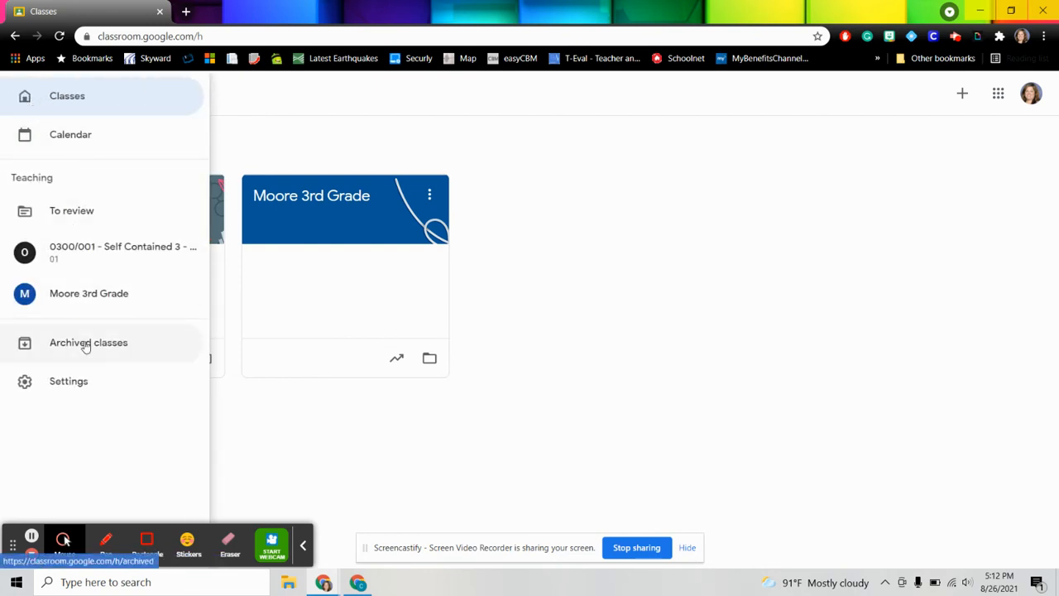
Open Archived classes and scroll through the archived class cards.
left_click(89, 341)
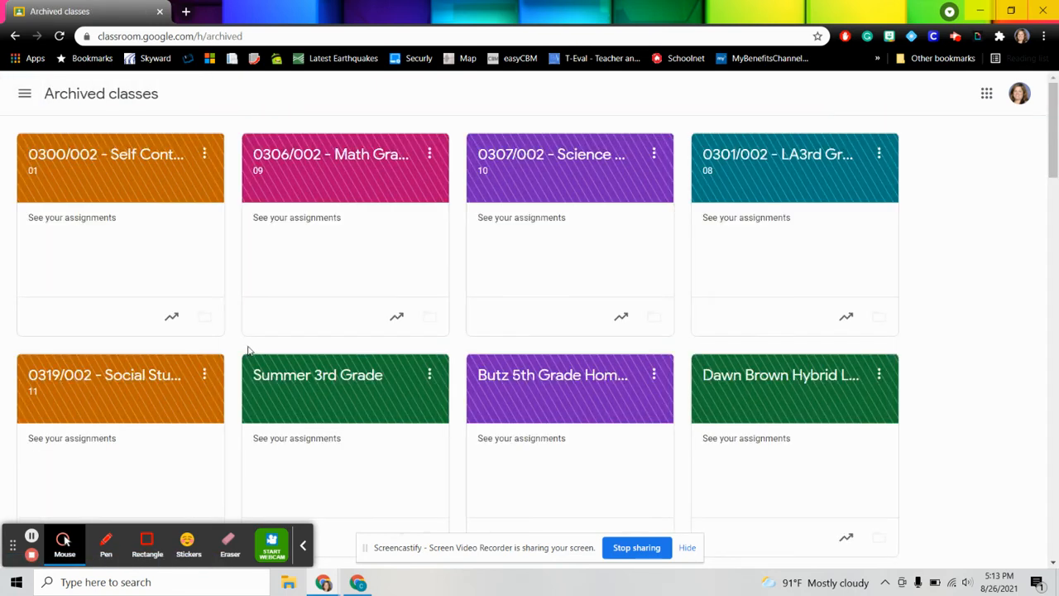
scroll("down", 3)
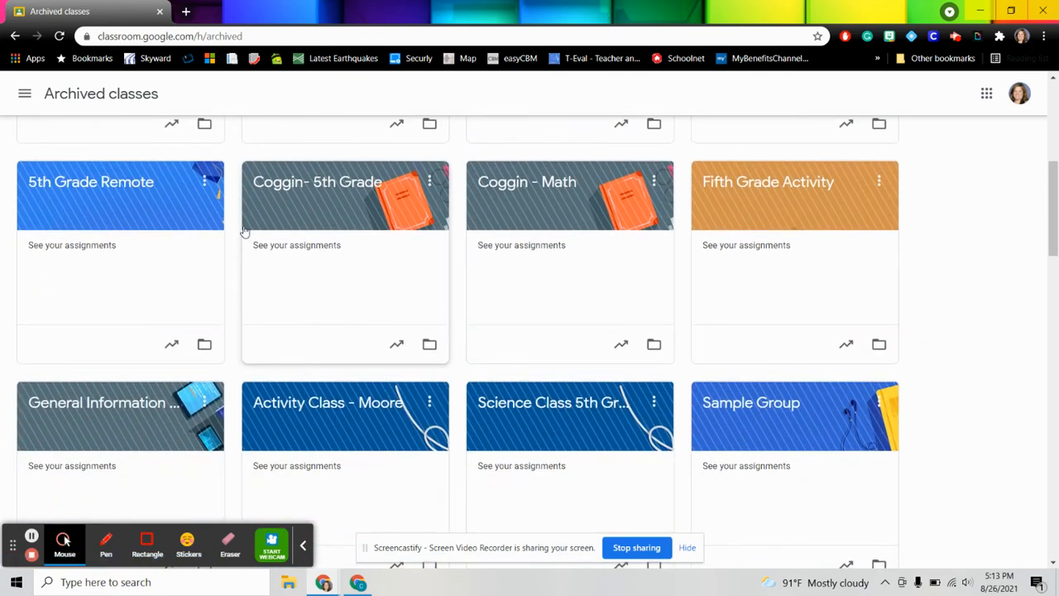
scroll("down", 3)
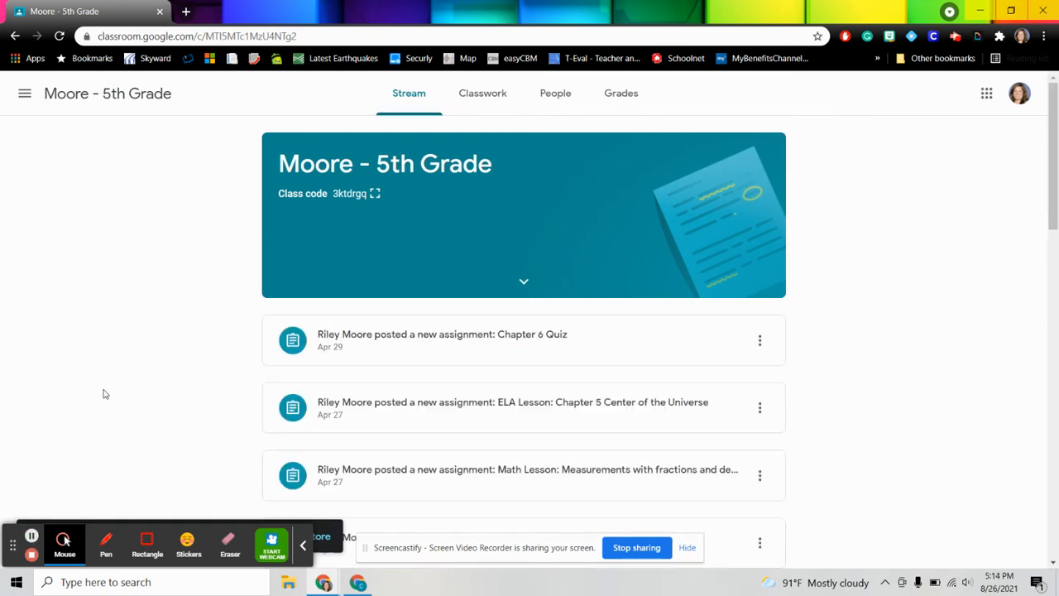
mouse_move(322, 364)
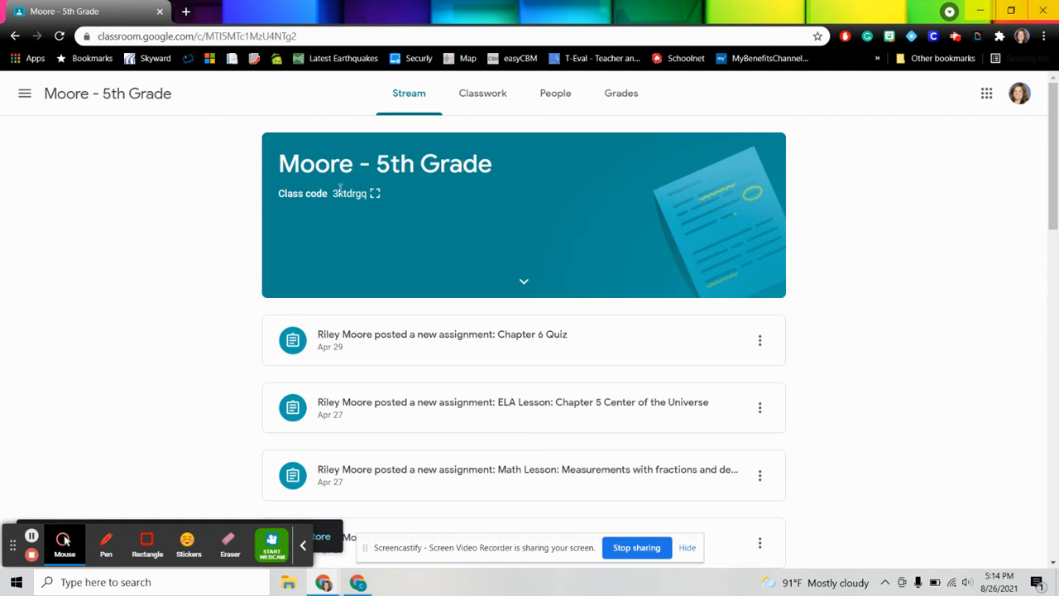
Scroll through the Moore - 5th Grade Stream posts and back to the top.
scroll("down", 3)
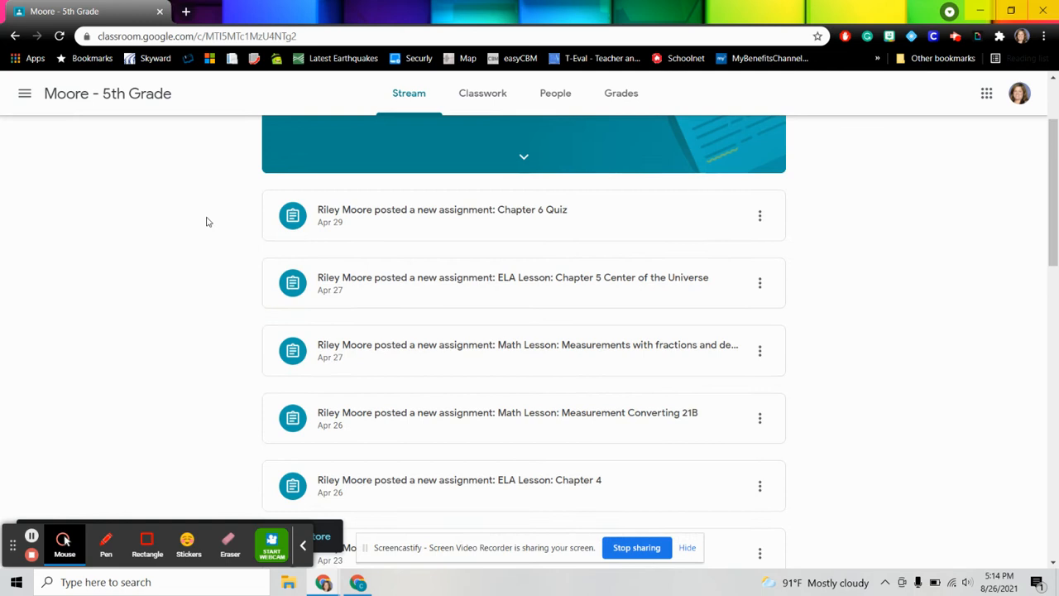
scroll("up", 3)
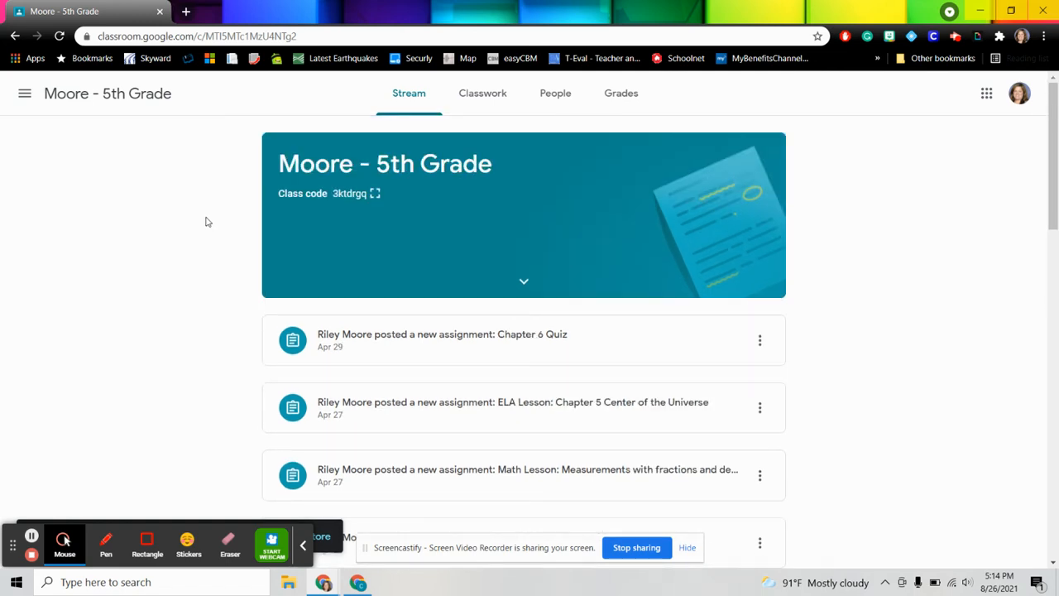
mouse_move(429, 339)
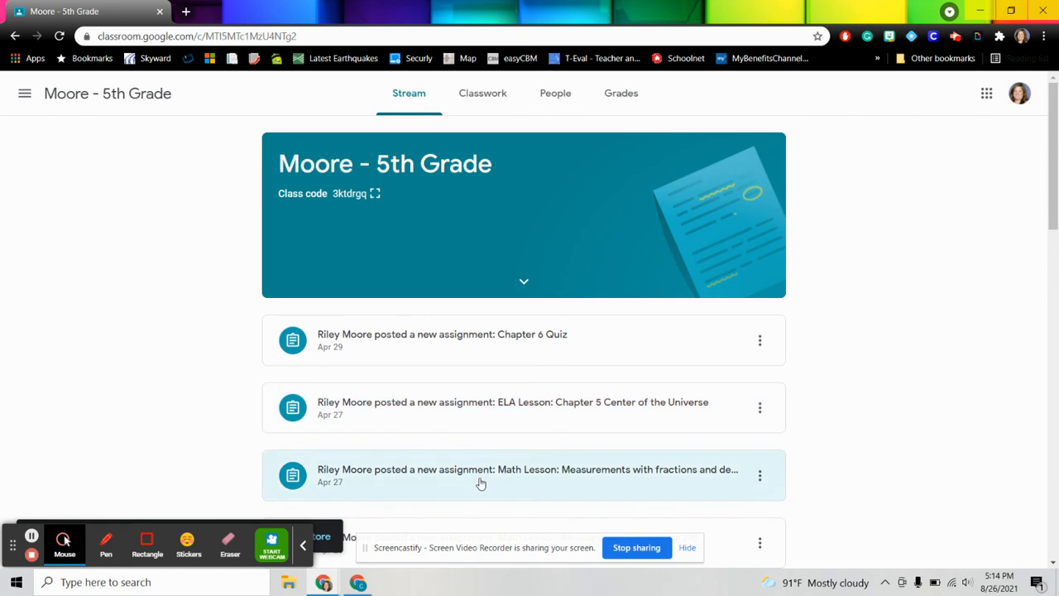
mouse_move(205, 371)
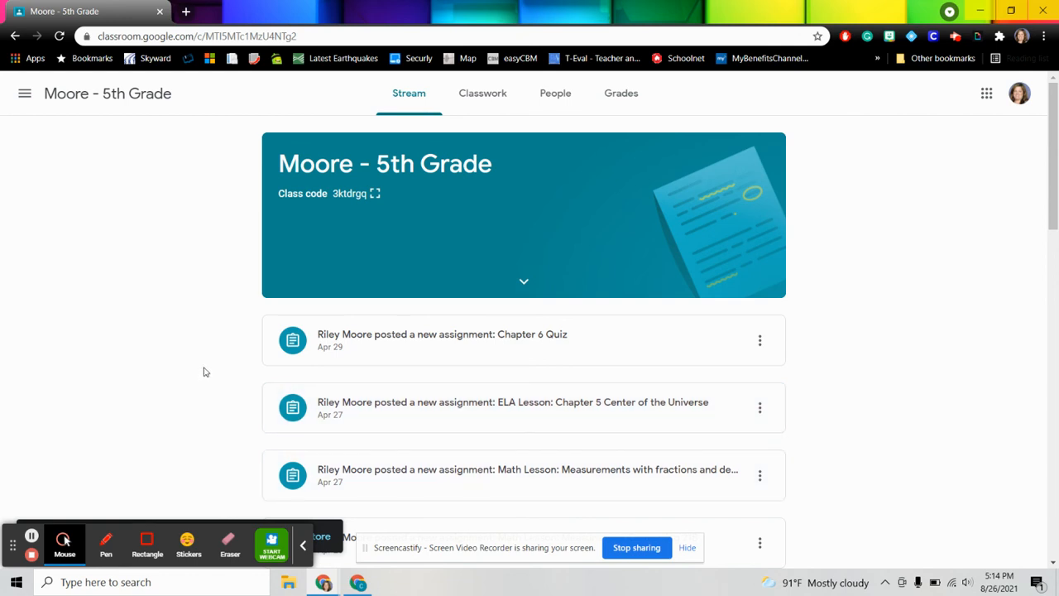
mouse_move(176, 221)
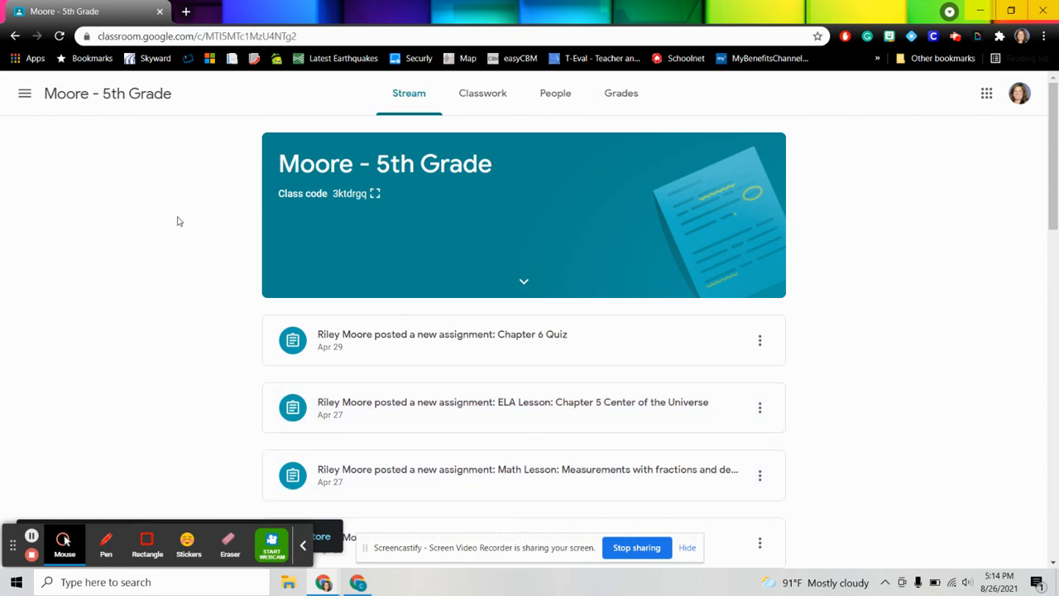
mouse_move(482, 93)
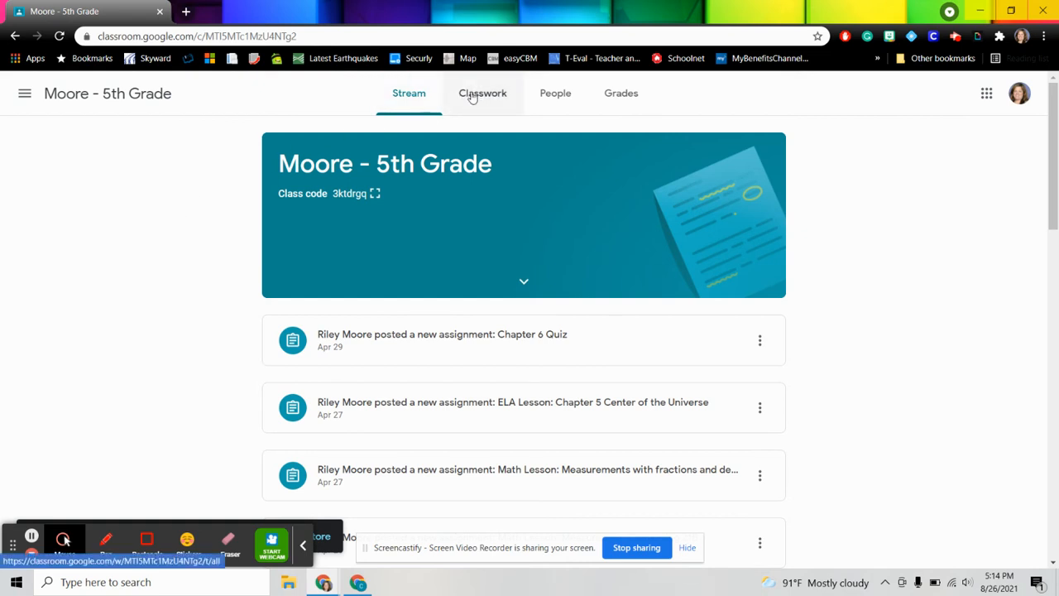
Switch to Classwork and open the Chapter 6 Quiz under April 29, 2021.
left_click(482, 92)
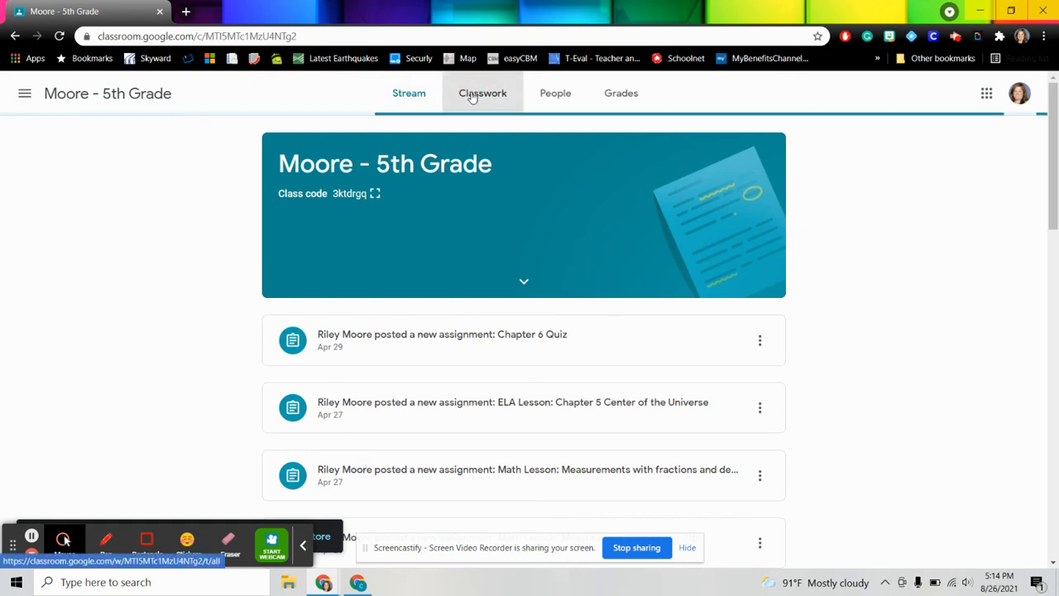
left_click(483, 93)
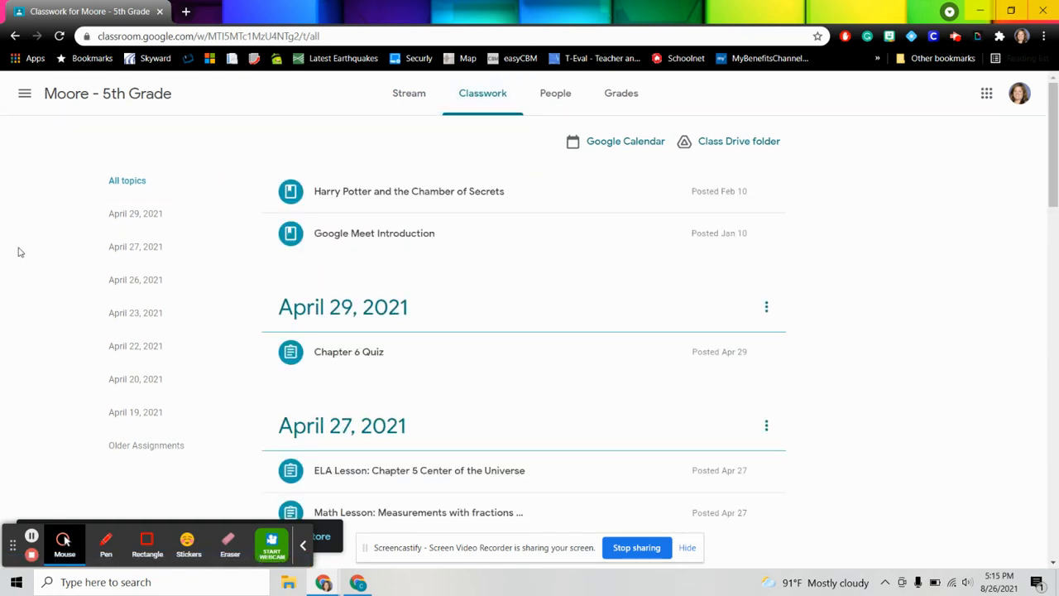
mouse_move(24, 246)
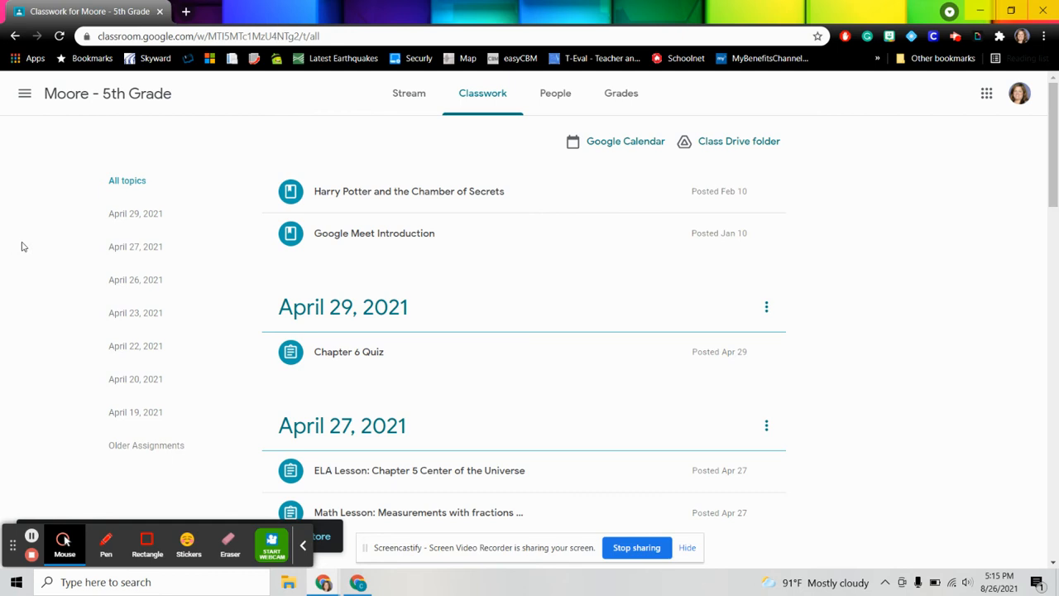
mouse_move(450, 291)
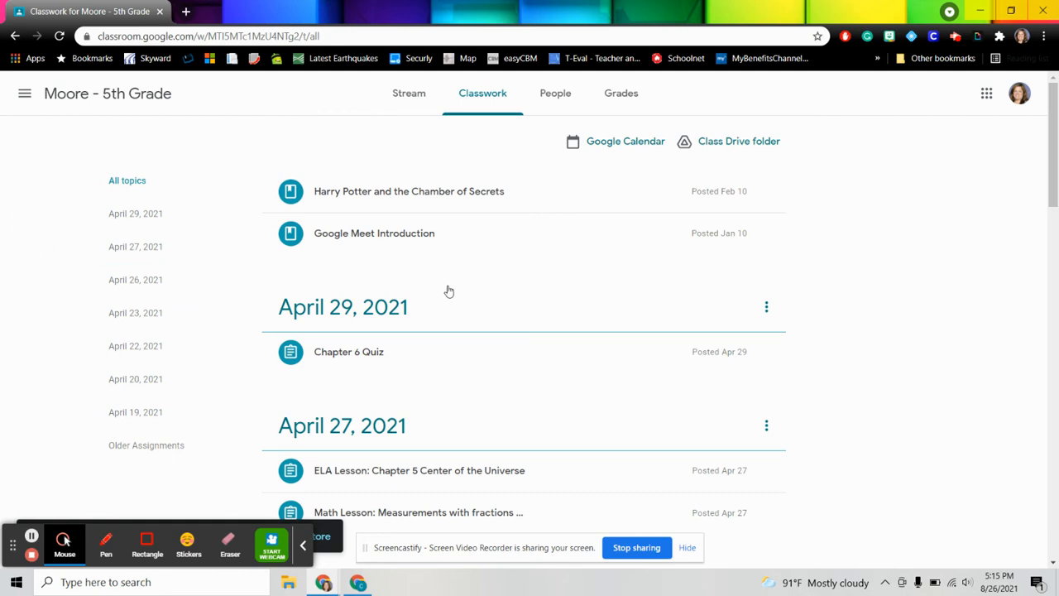
scroll("down", 3)
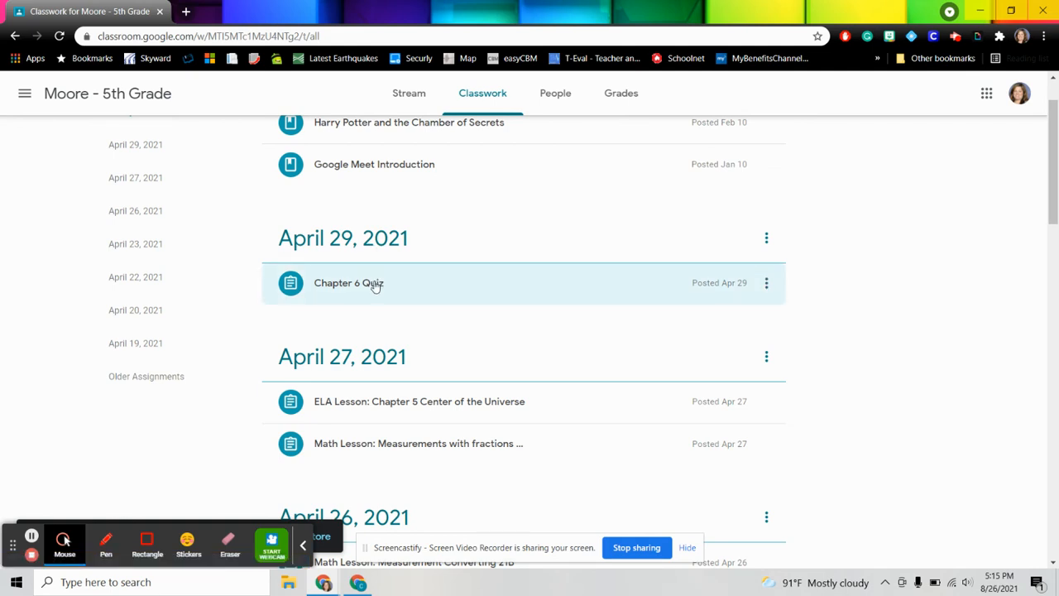
mouse_move(375, 289)
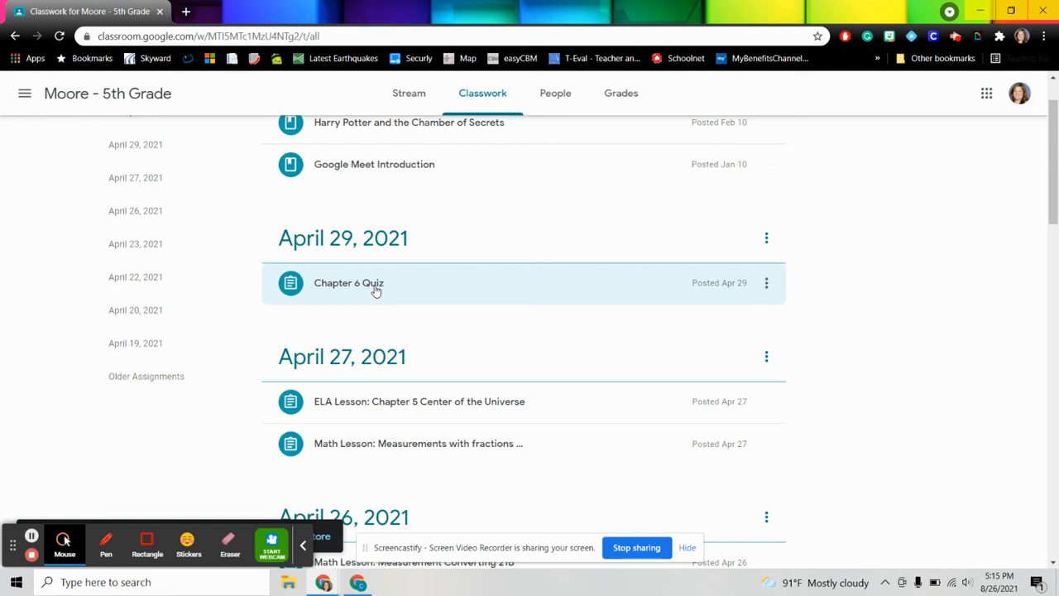
left_click(349, 282)
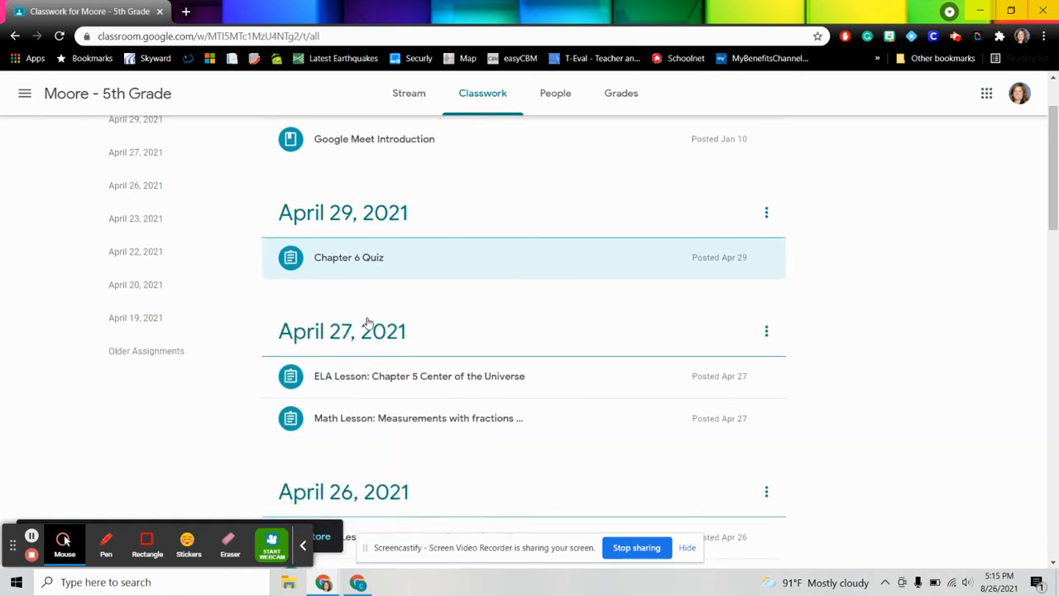
Browse down Classwork and expand the ELA Lesson - Reformation assignment.
left_click(419, 376)
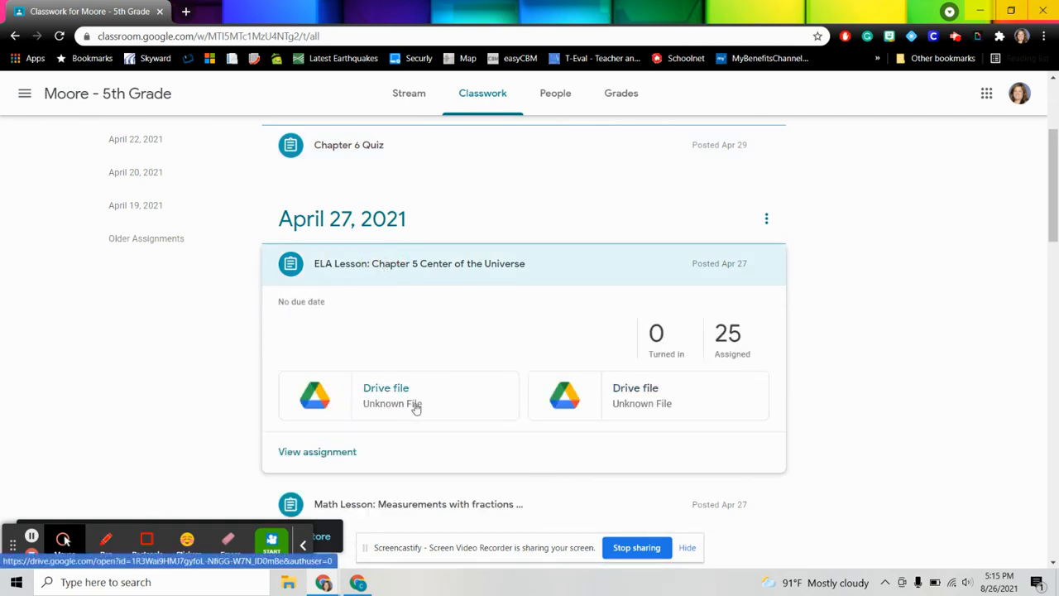
mouse_move(429, 275)
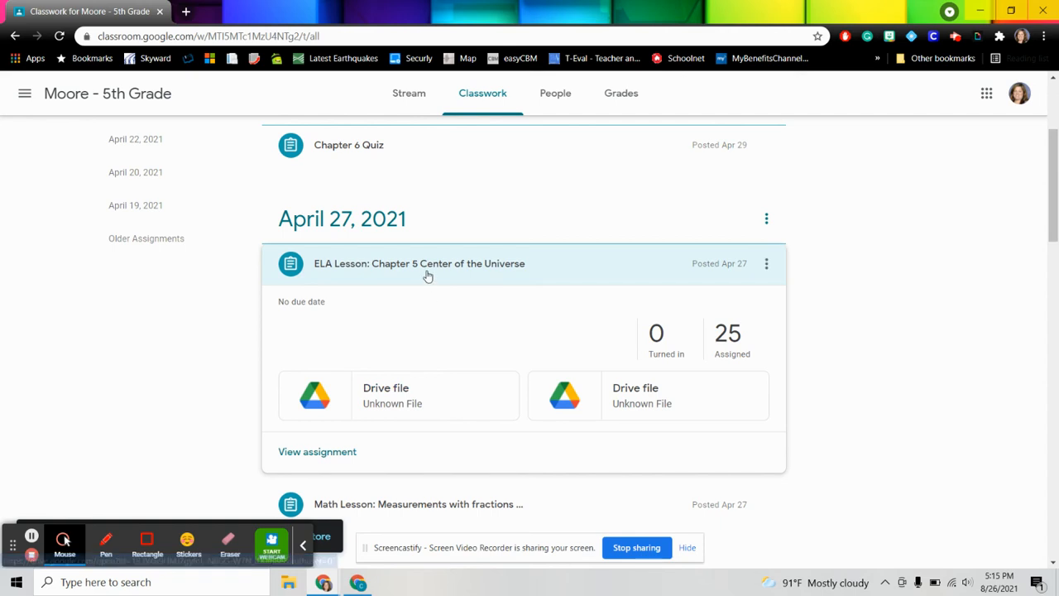
scroll("down", 3)
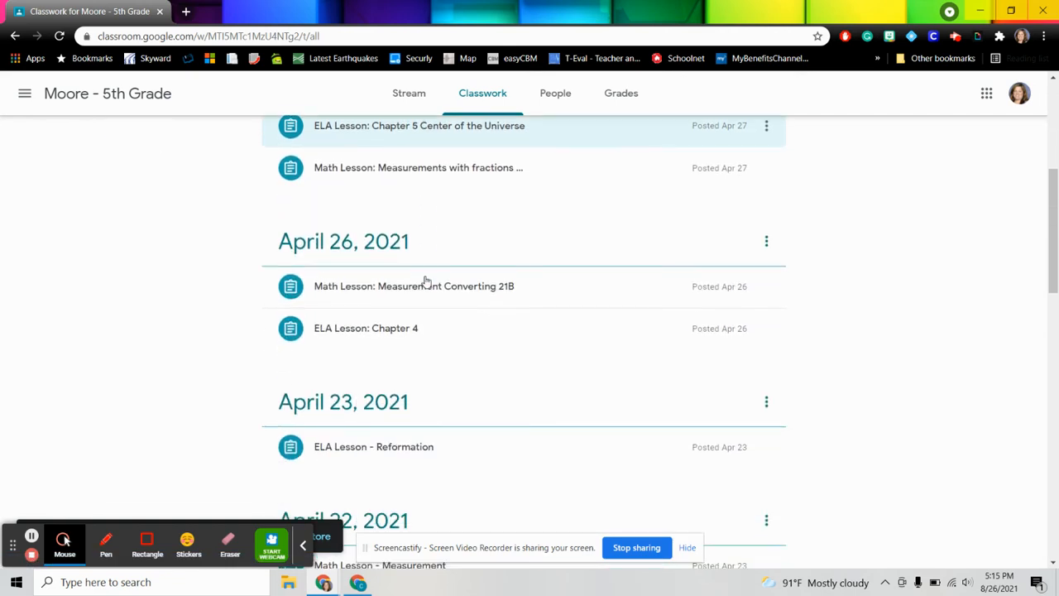
scroll("down", 3)
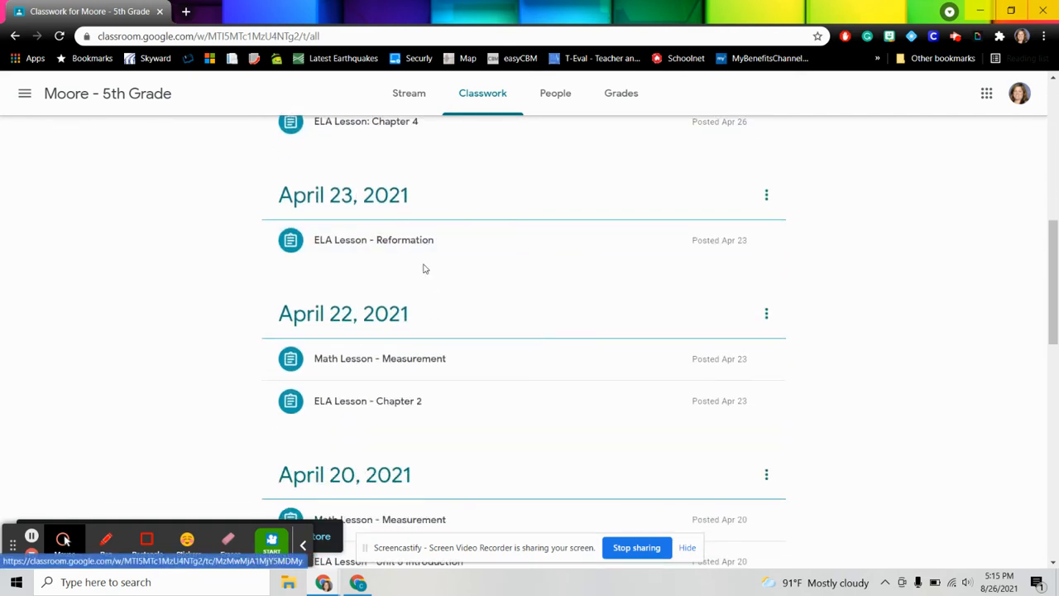
left_click(374, 240)
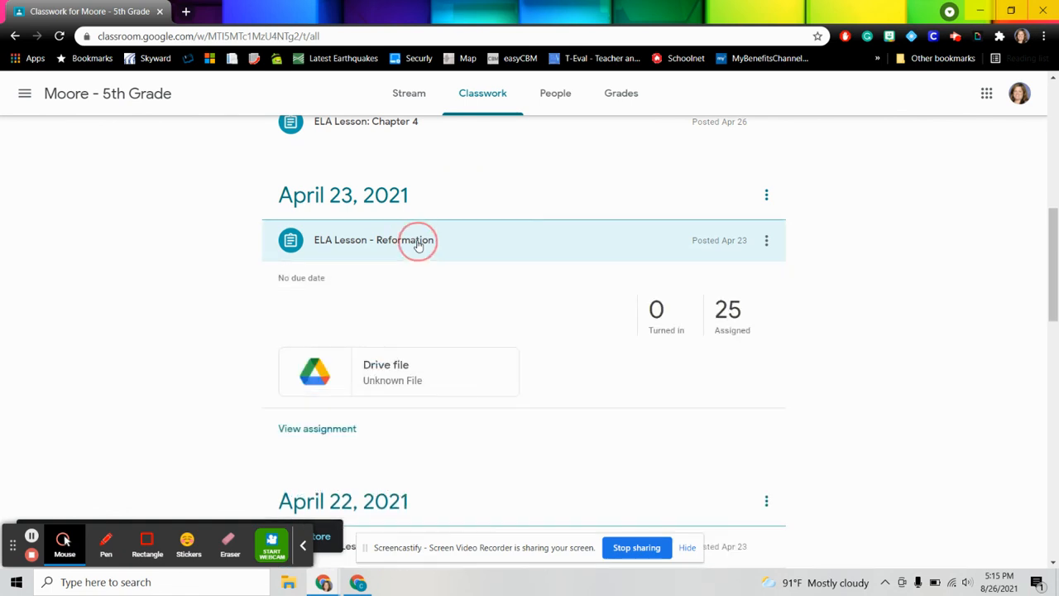
Expand School Climate Survey to show its Formstack link and 0 of 25 turned in.
scroll("down", 3)
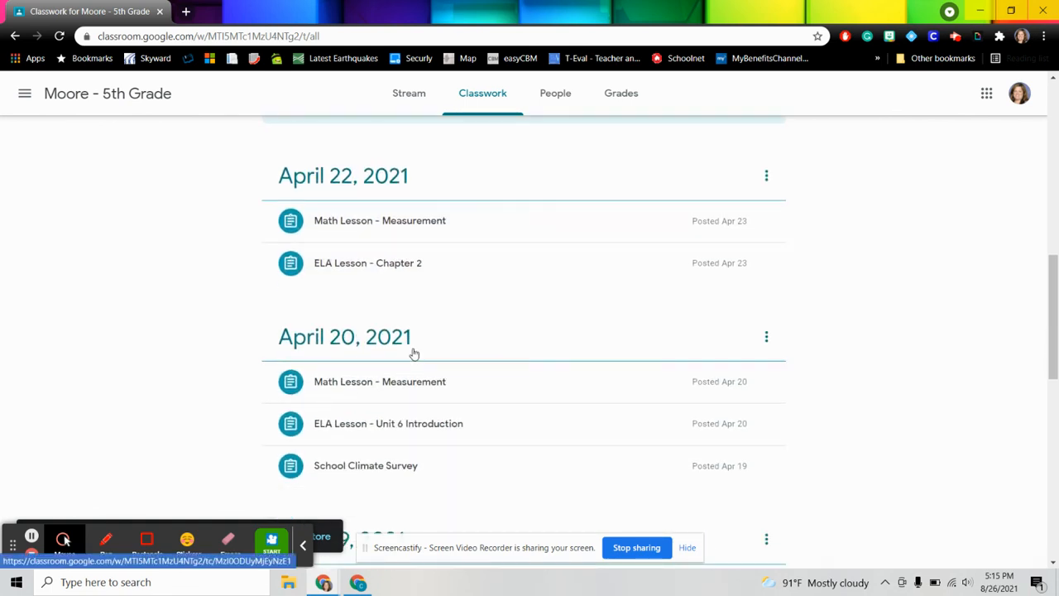
scroll("down", 3)
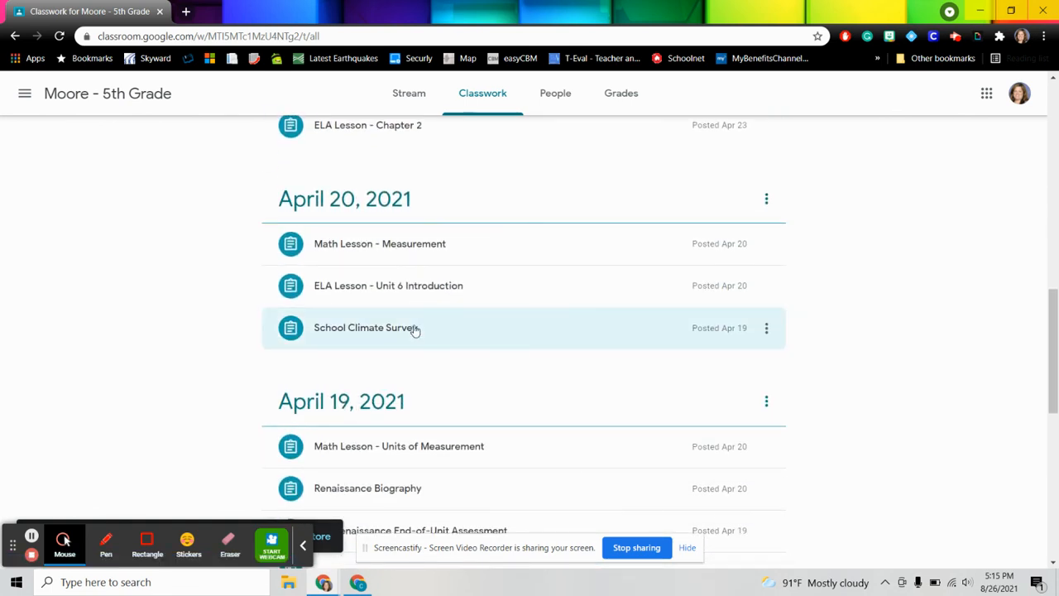
left_click(366, 328)
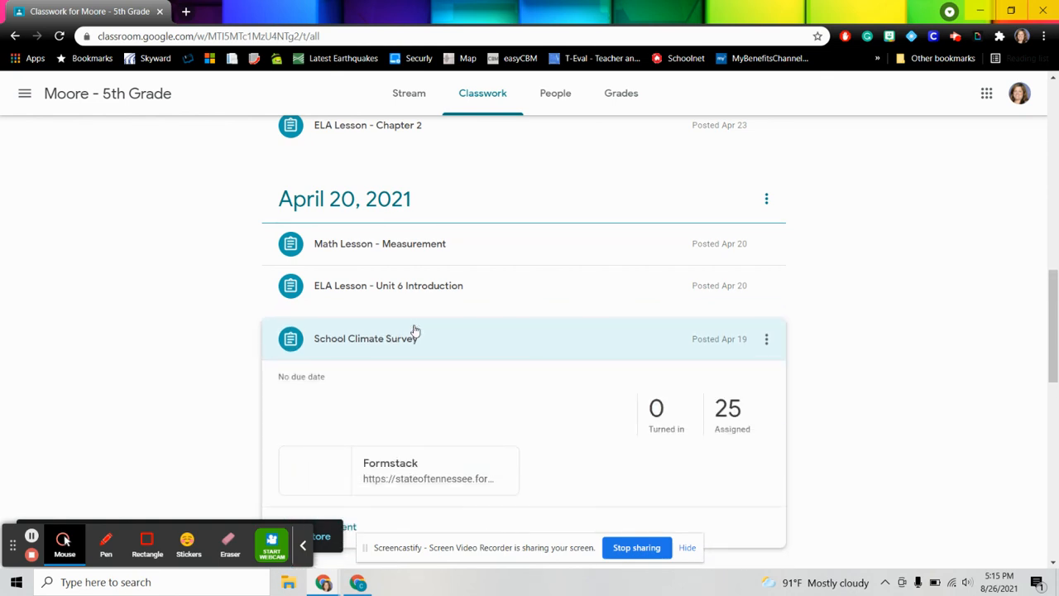
scroll("down", 3)
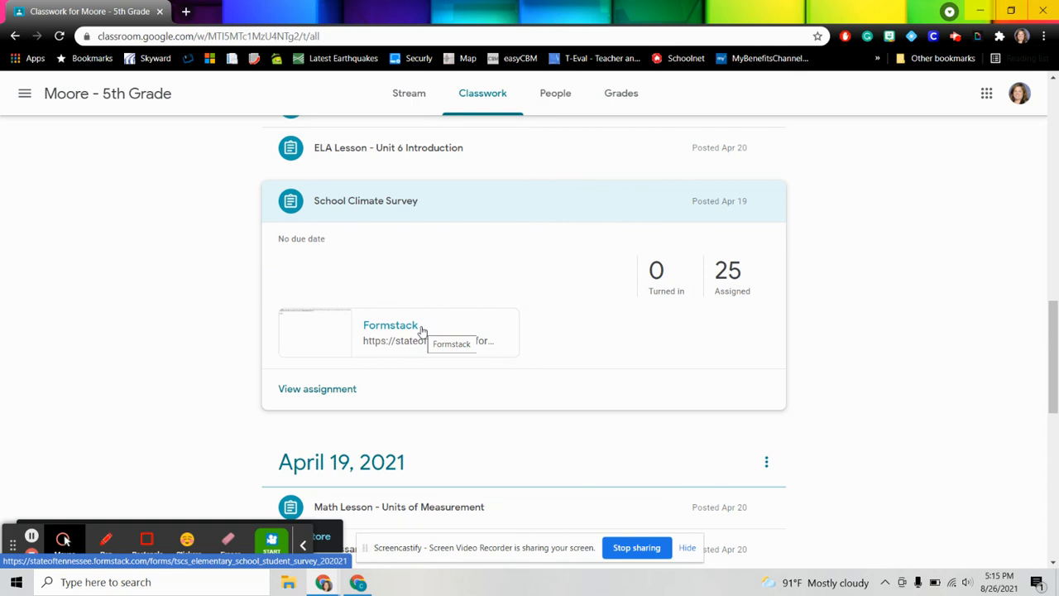
mouse_move(394, 345)
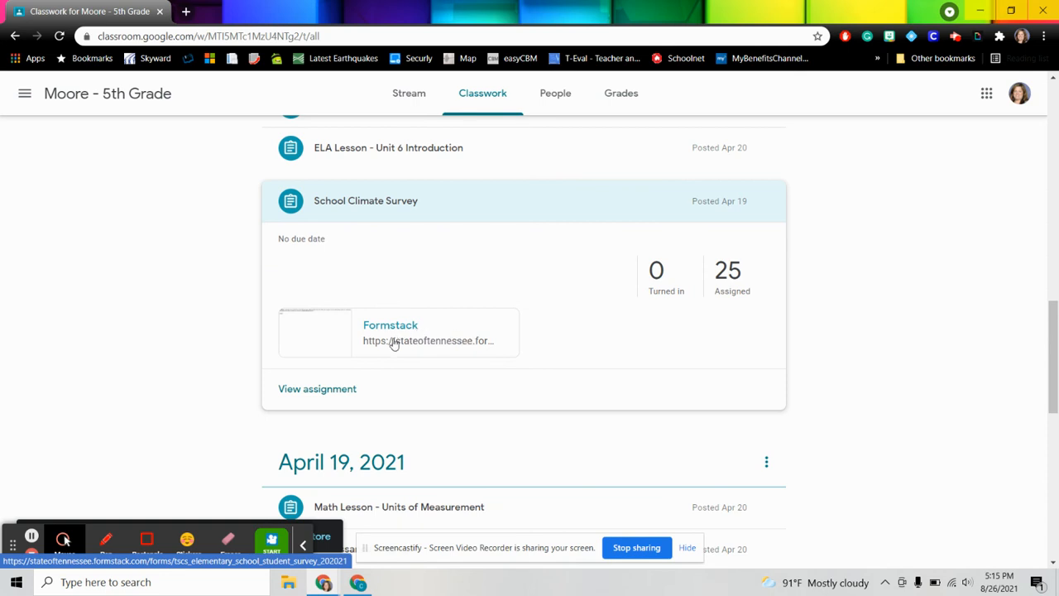
mouse_move(440, 346)
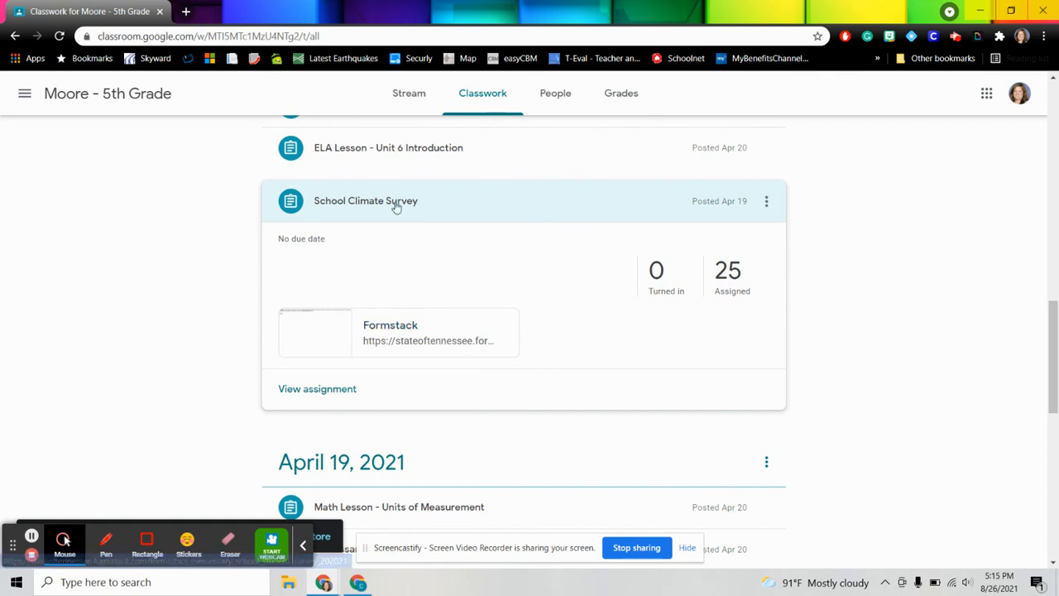
Collapse School Climate Survey and briefly preview Renaissance Biography.
left_click(365, 200)
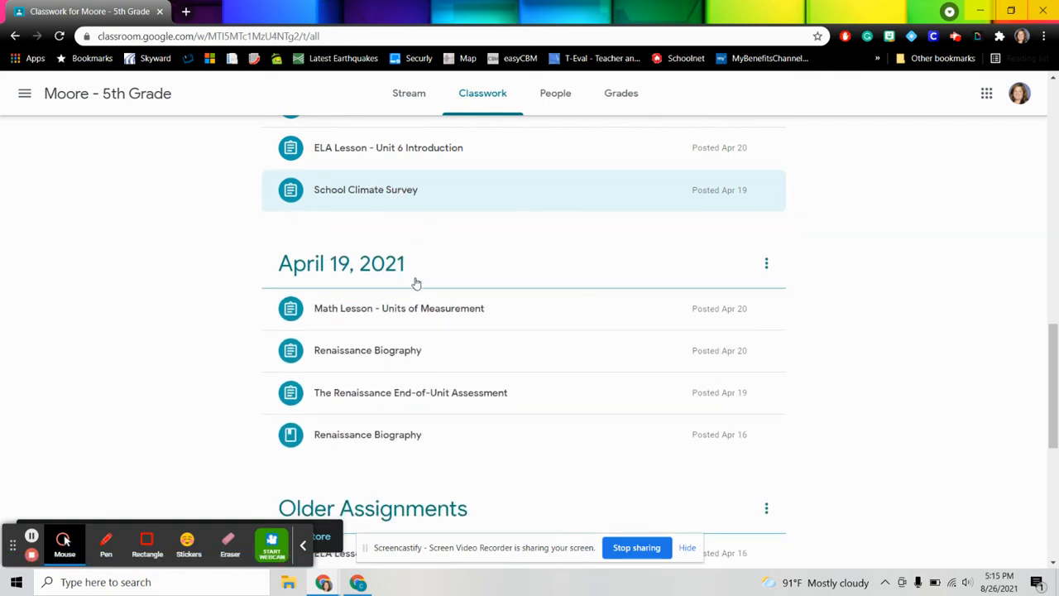
scroll("down", 3)
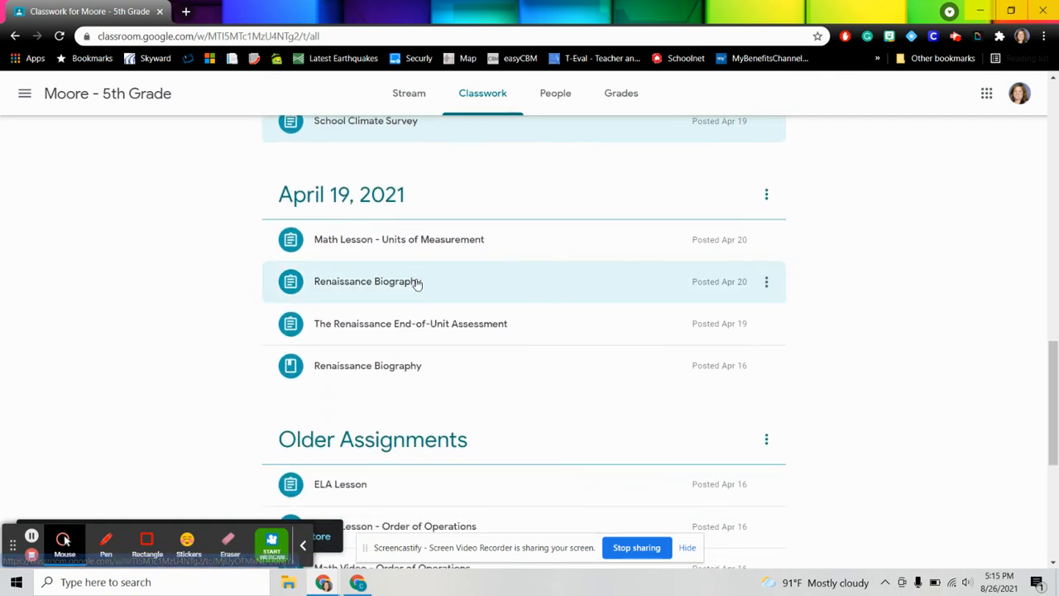
left_click(416, 281)
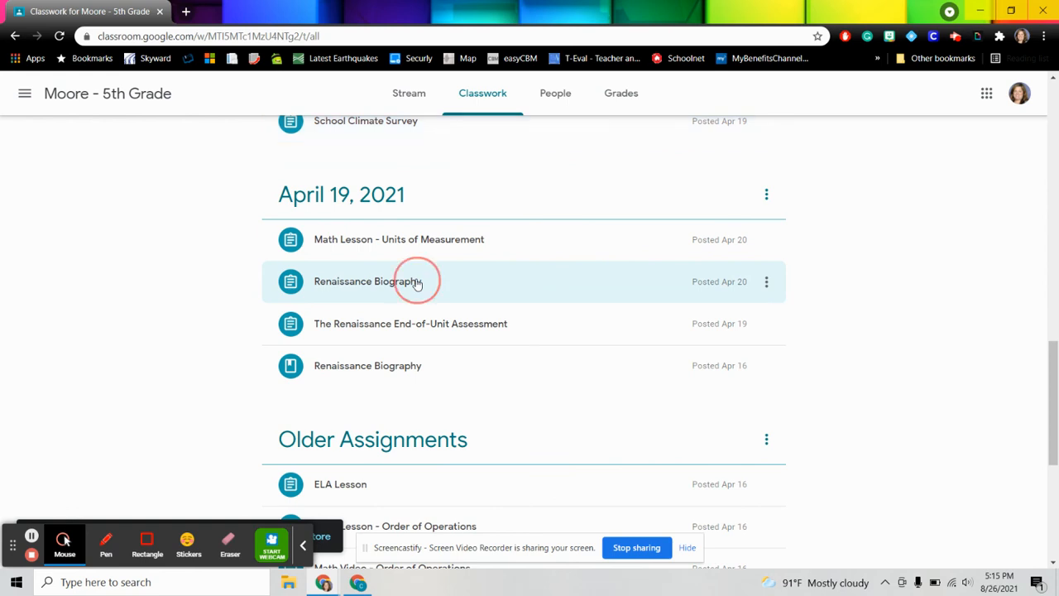
left_click(367, 281)
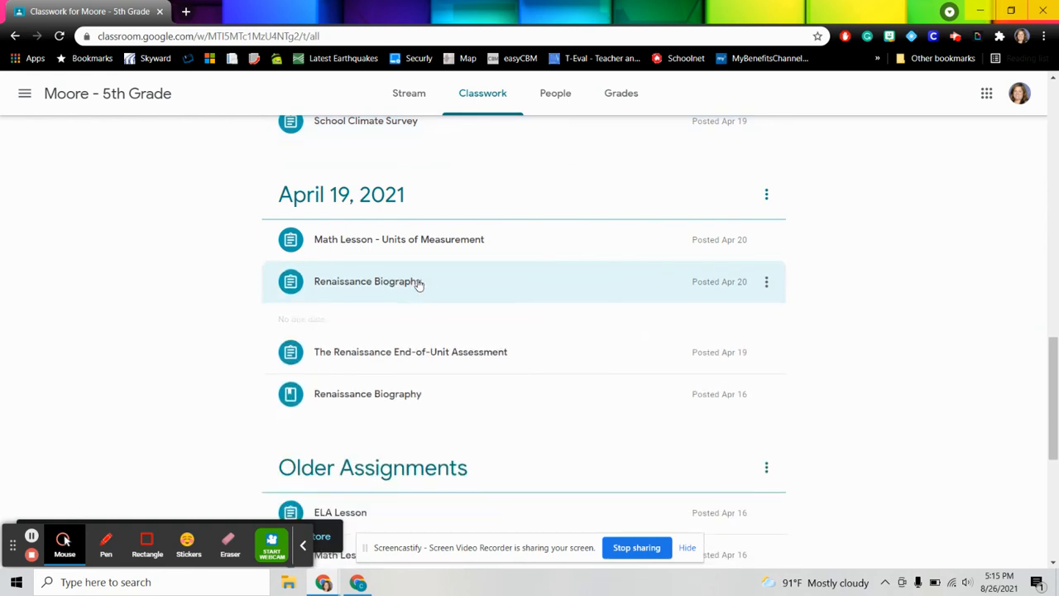
Preview Math Quiz (5 of 20 turned in), then return to the top of Classwork.
scroll("down", 3)
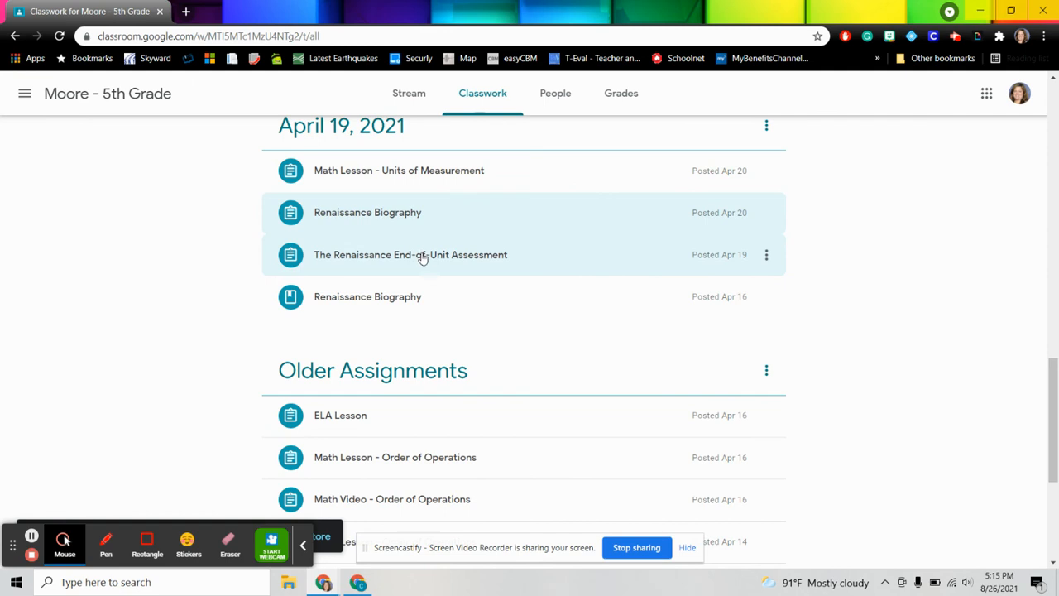
scroll("down", 3)
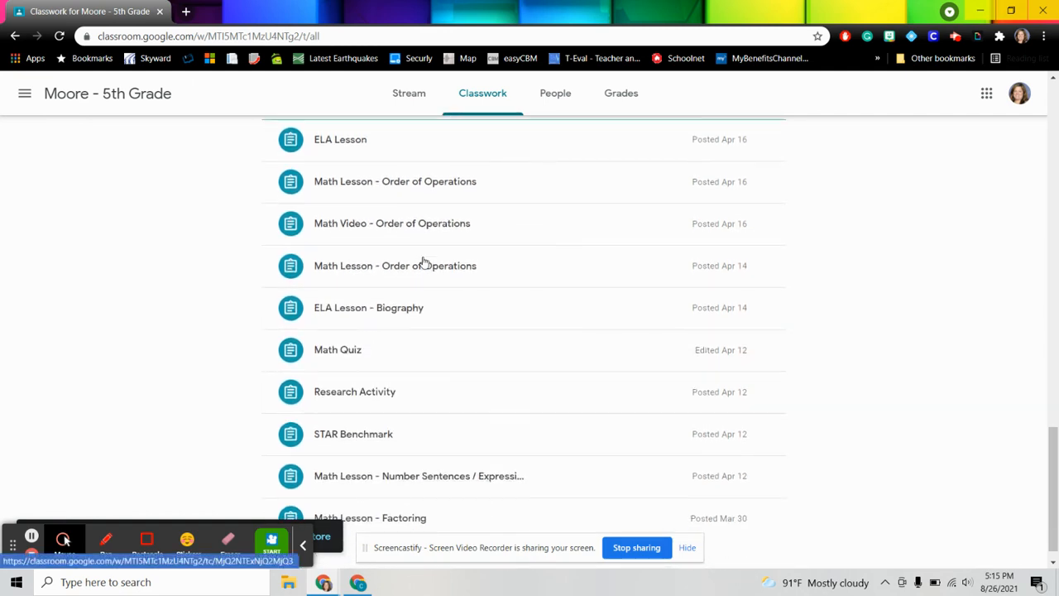
left_click(337, 349)
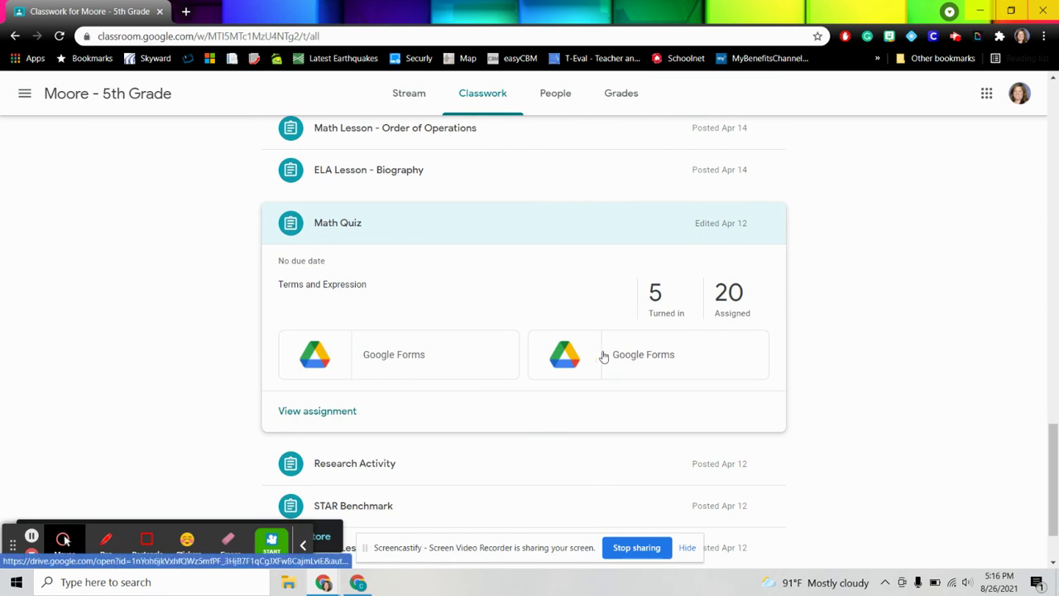
mouse_move(604, 240)
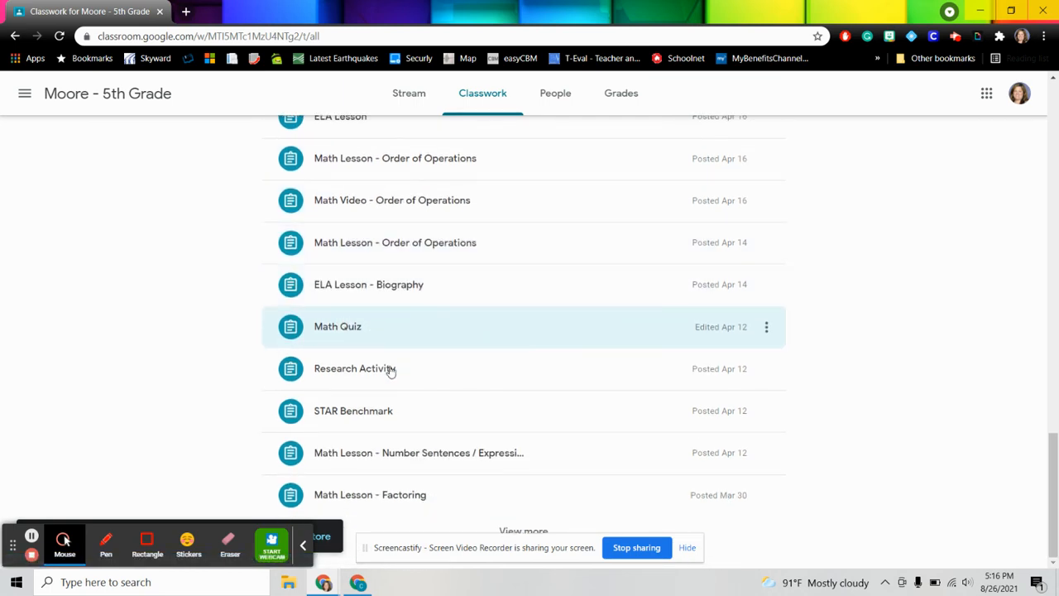
left_click(354, 368)
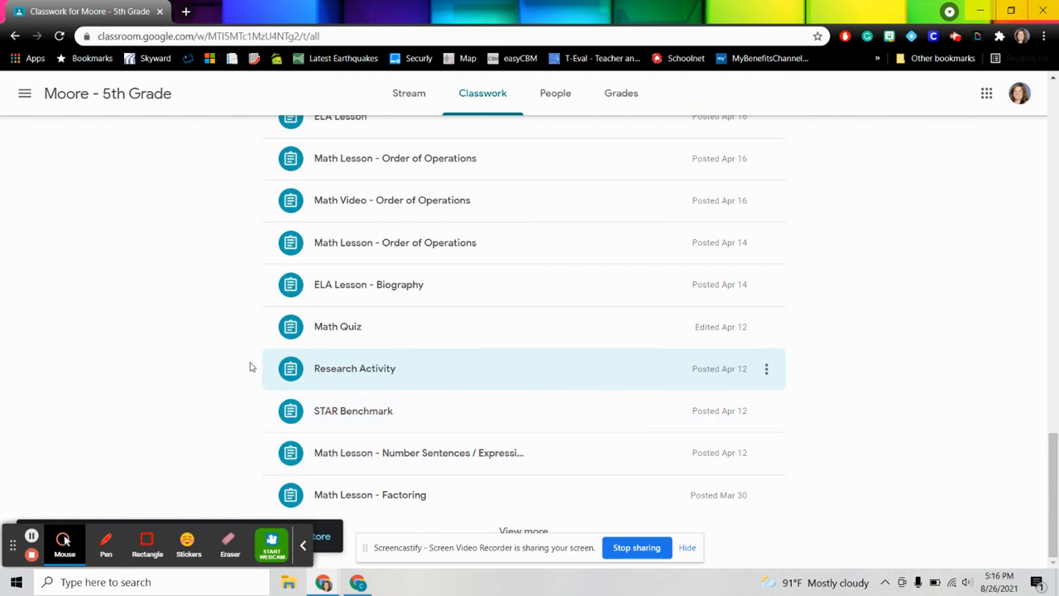
mouse_move(162, 346)
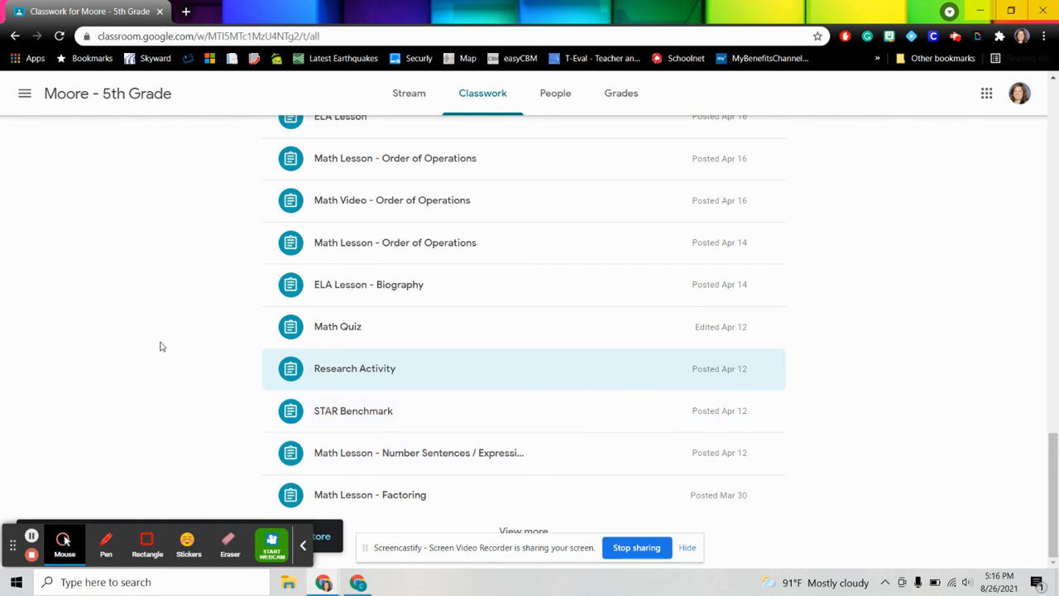
scroll("up", 3)
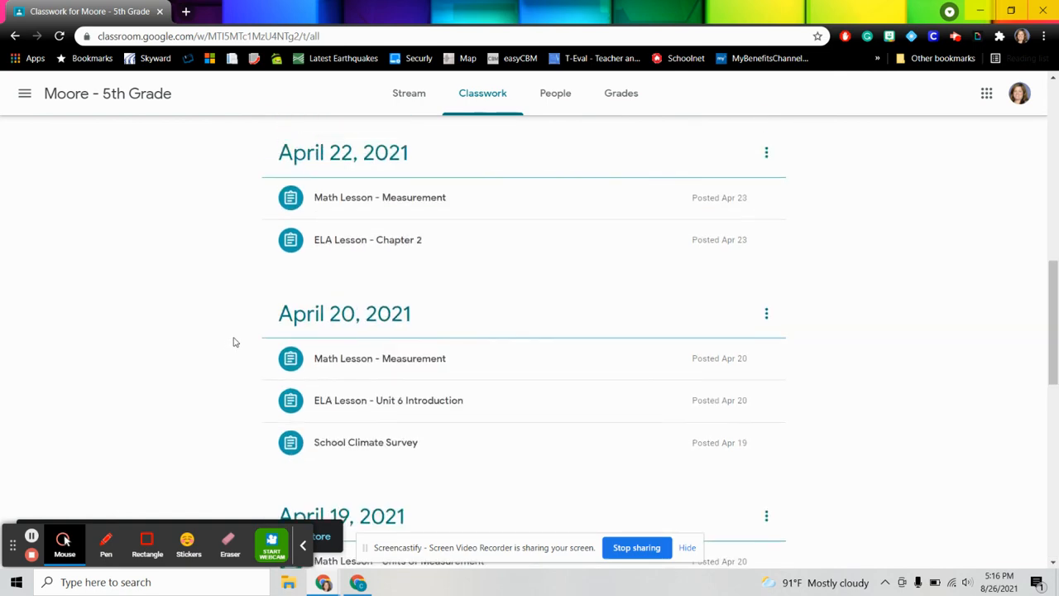
scroll("up", 3)
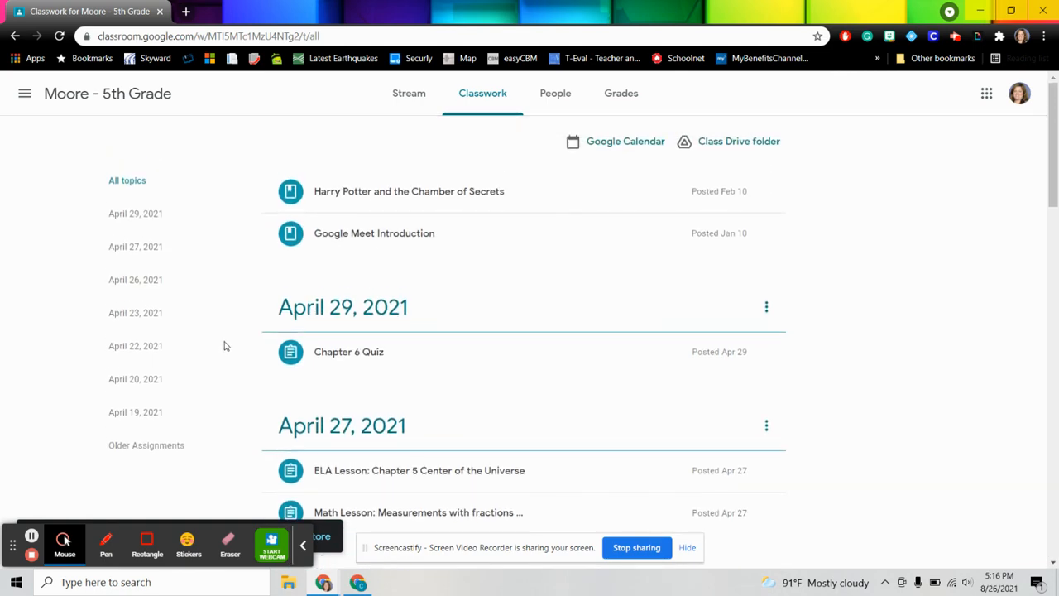